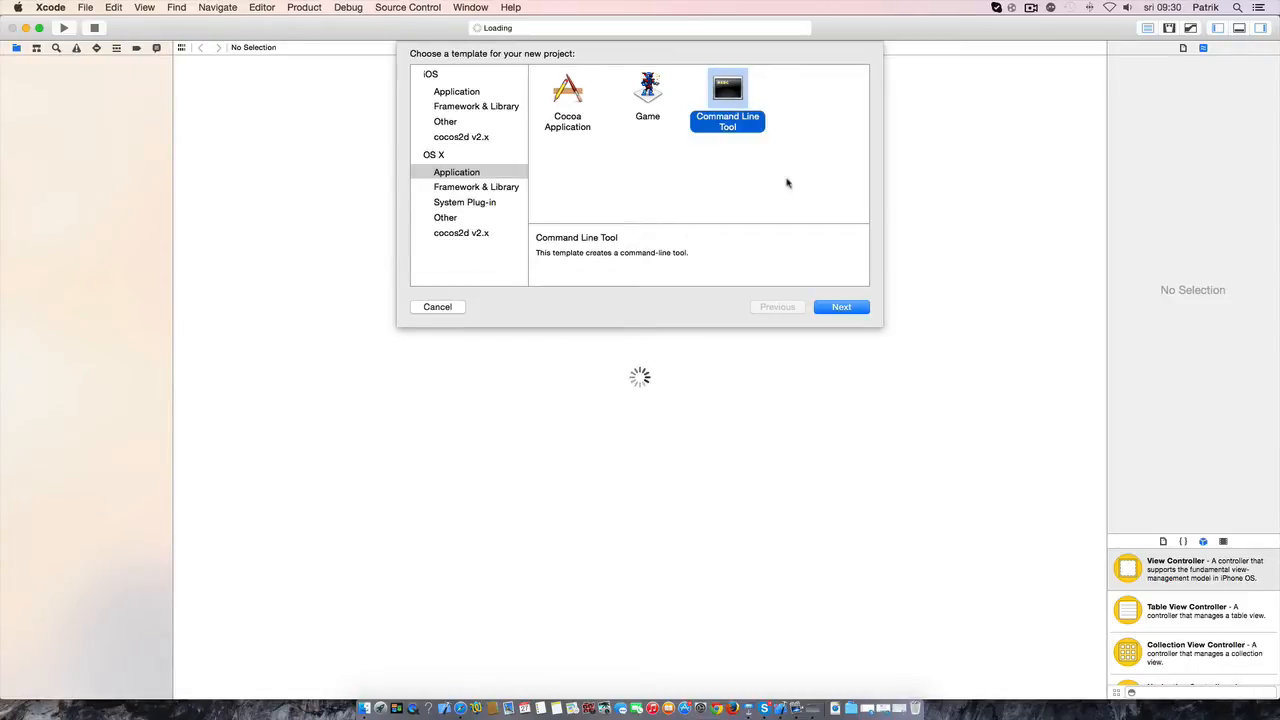
# Name the new Swift Command Line Tool 'YouTube' and create it in the Documents folder
pyautogui.click(840, 306)
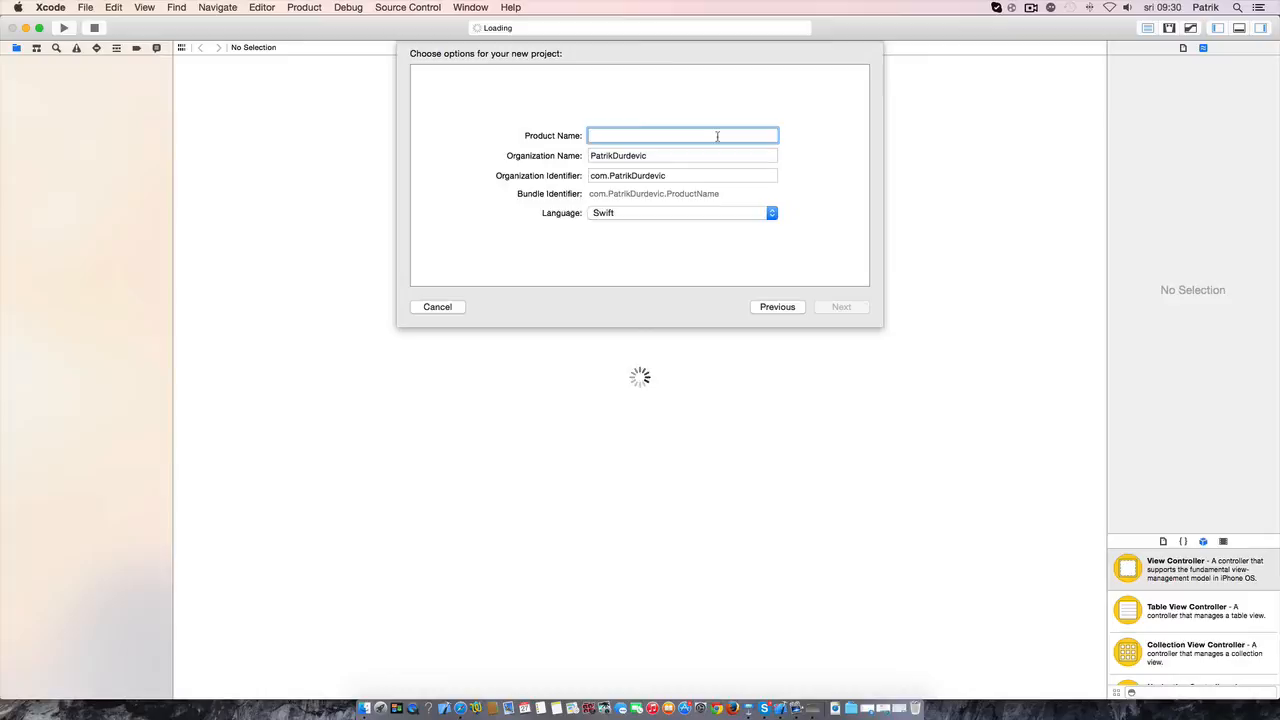
pyautogui.write('YouTube')
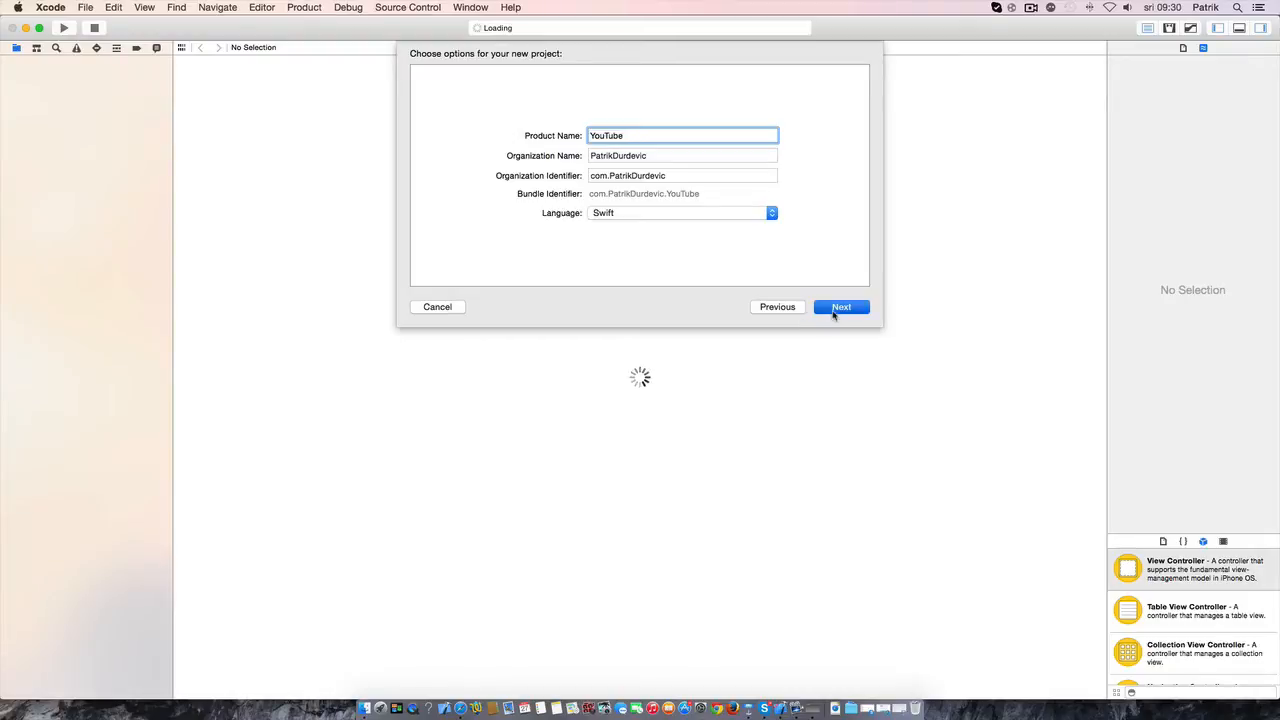
pyautogui.click(841, 306)
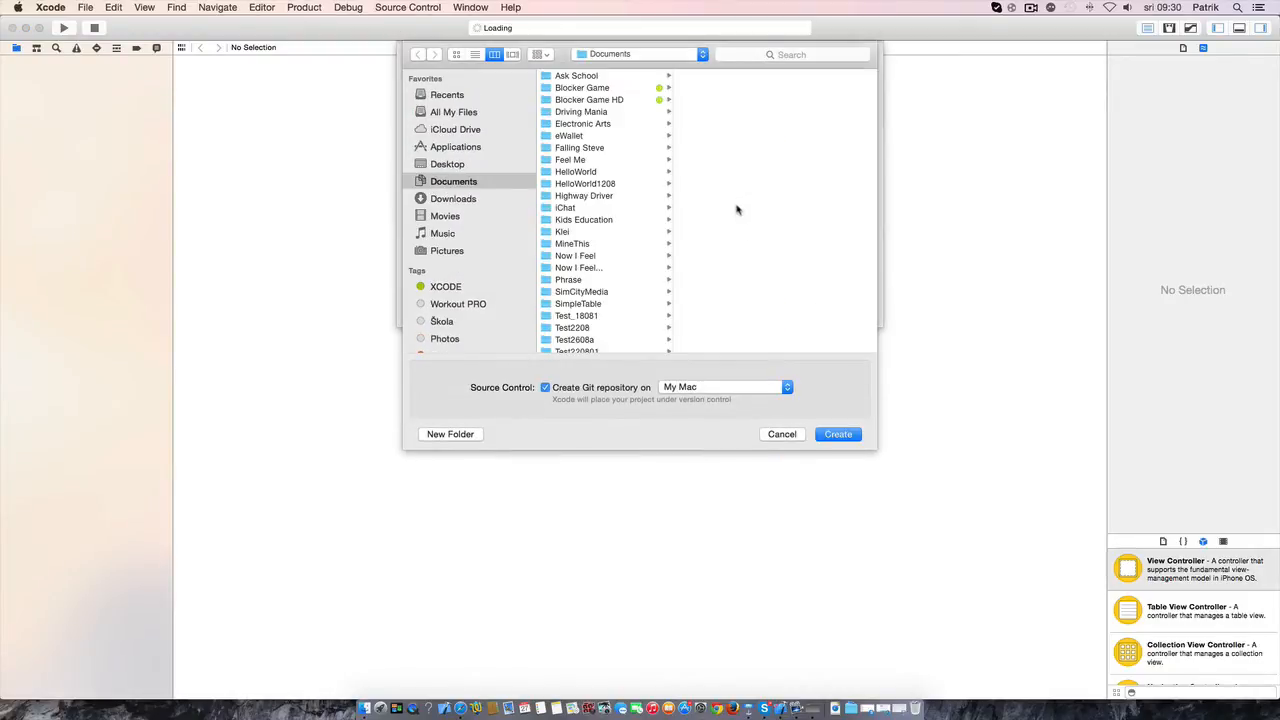
pyautogui.scroll(-3)
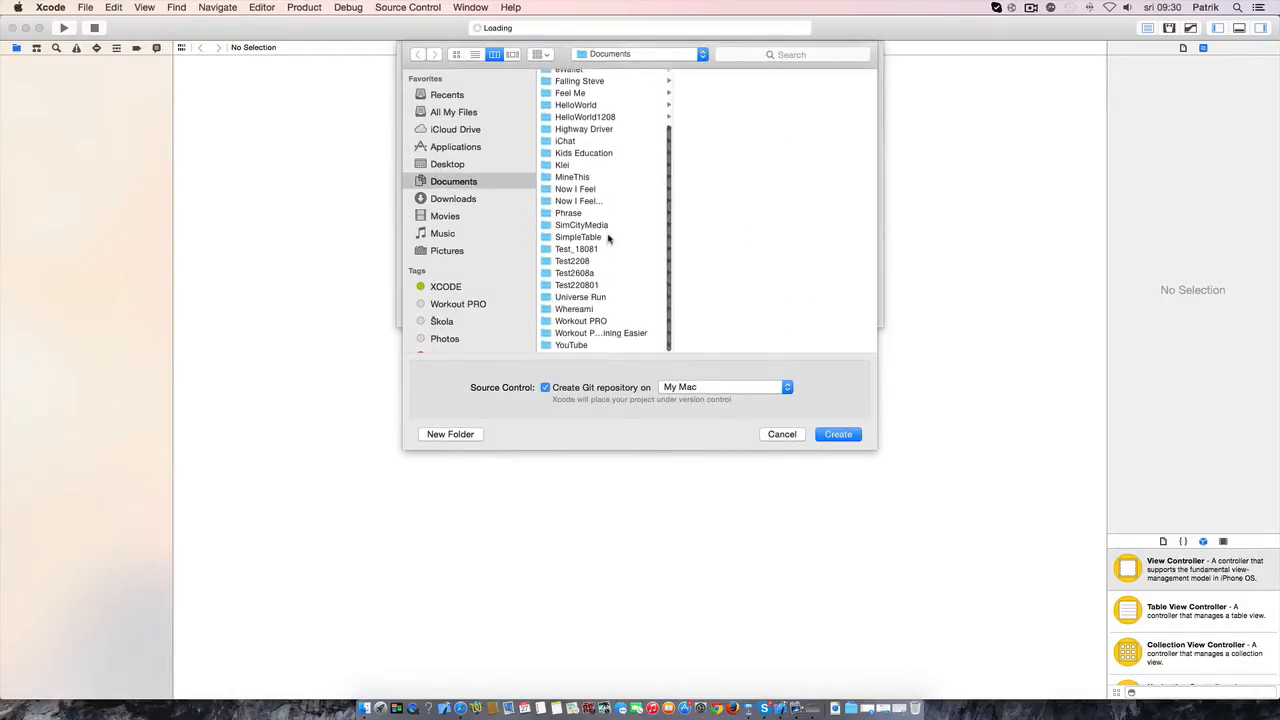
pyautogui.rightClick(571, 345)
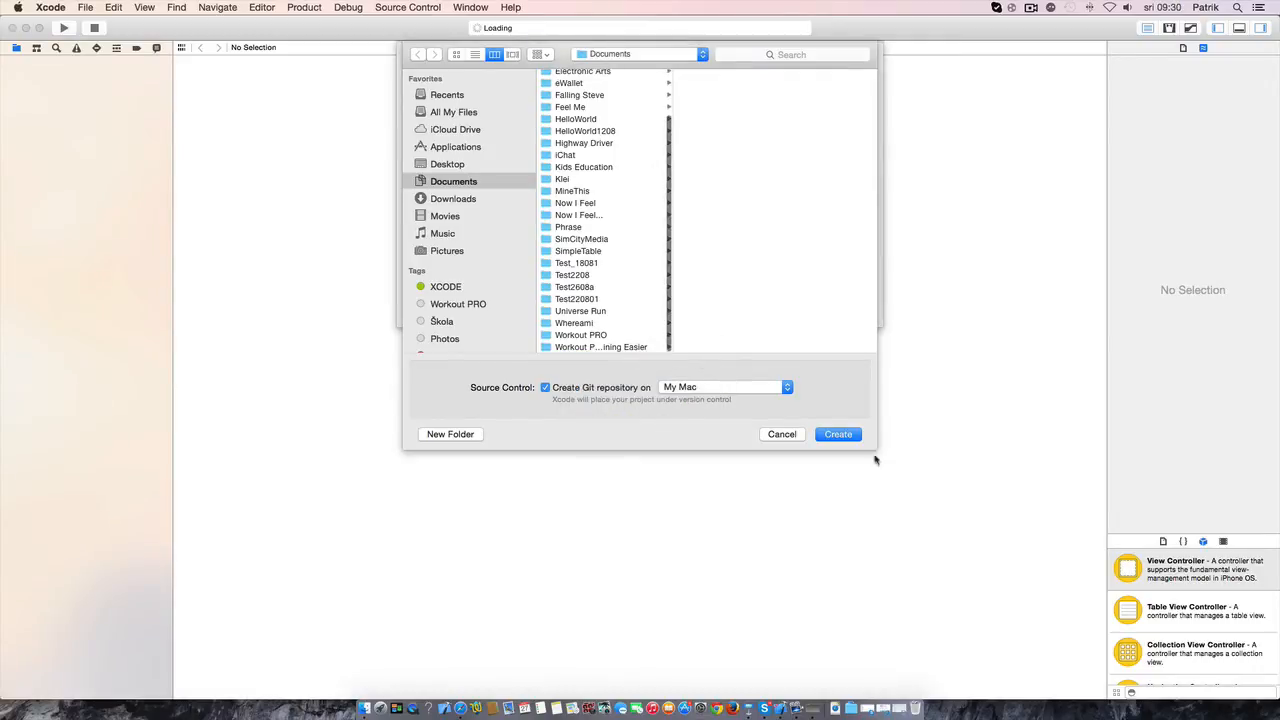
pyautogui.click(838, 434)
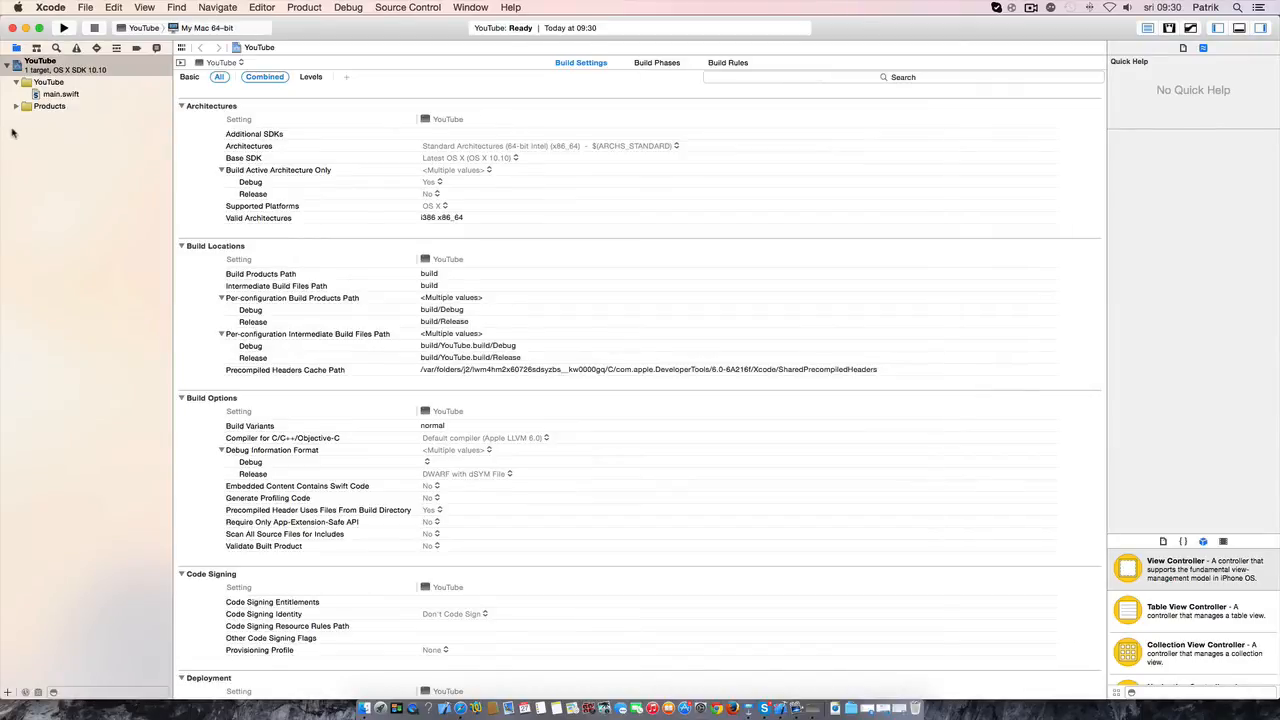
# Select main.swift and run it, printing 'Hello, World!' with exit code 0
pyautogui.click(60, 94)
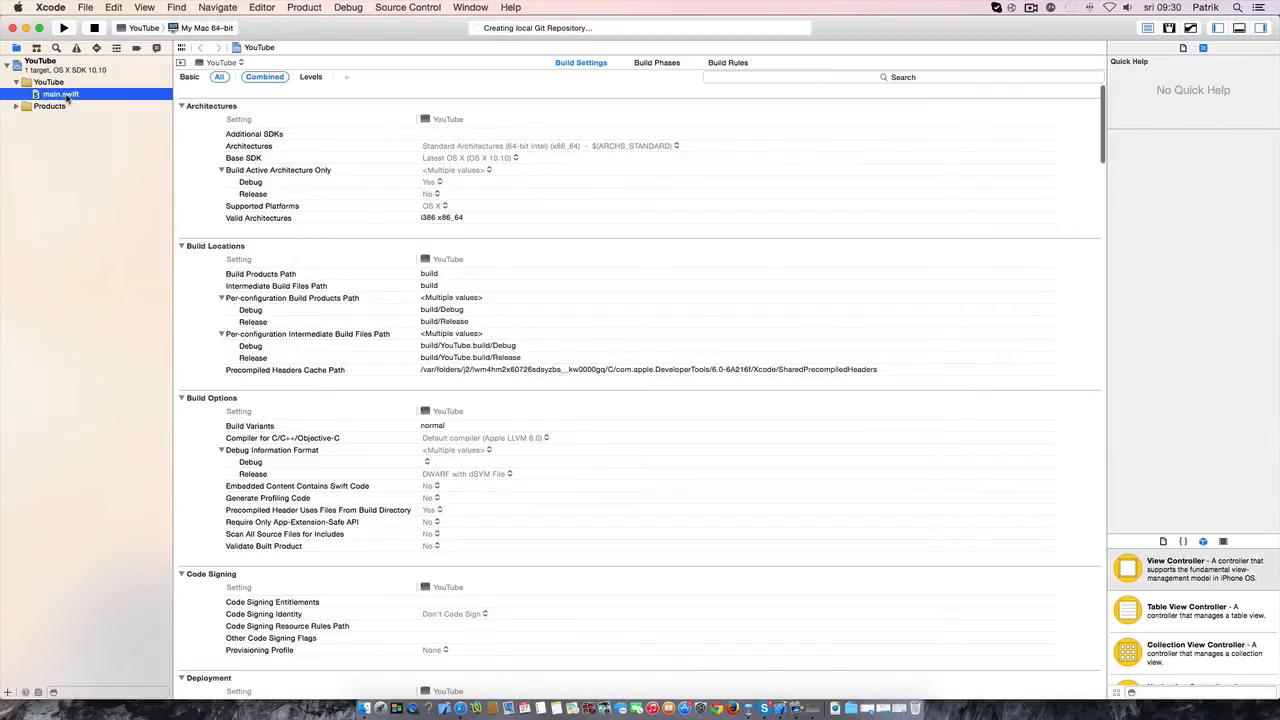
pyautogui.click(60, 93)
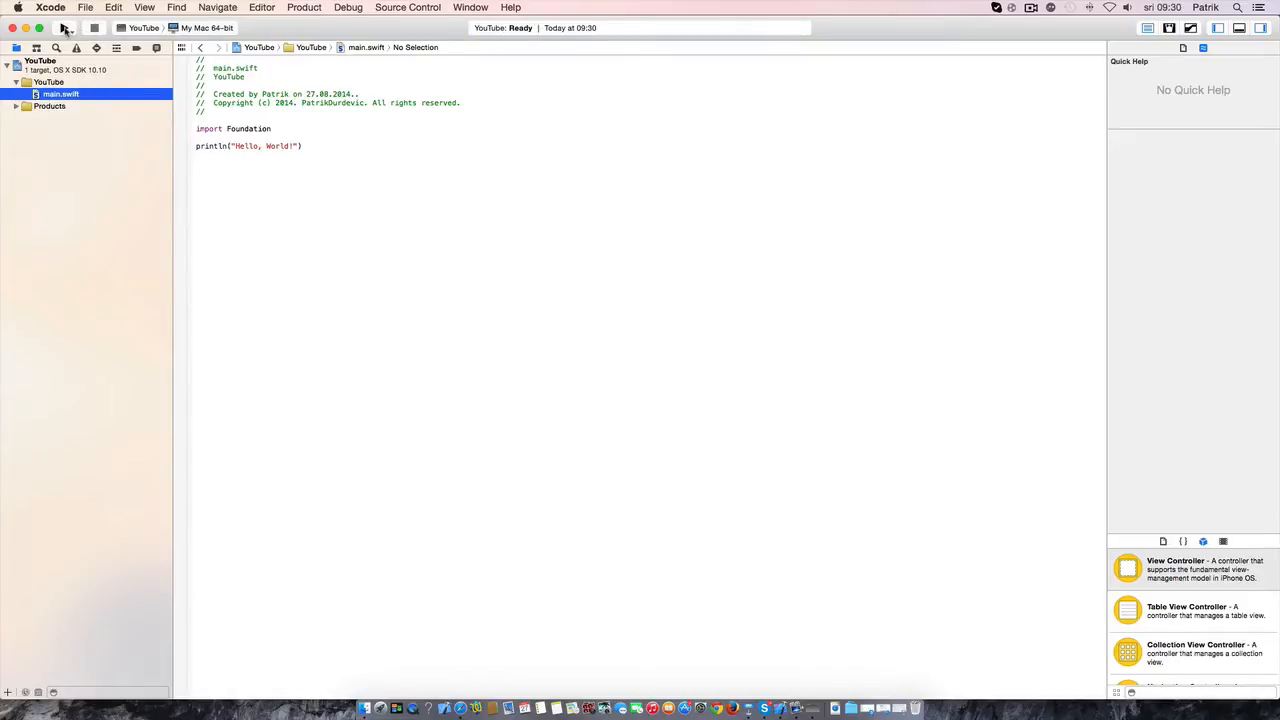
pyautogui.click(63, 27)
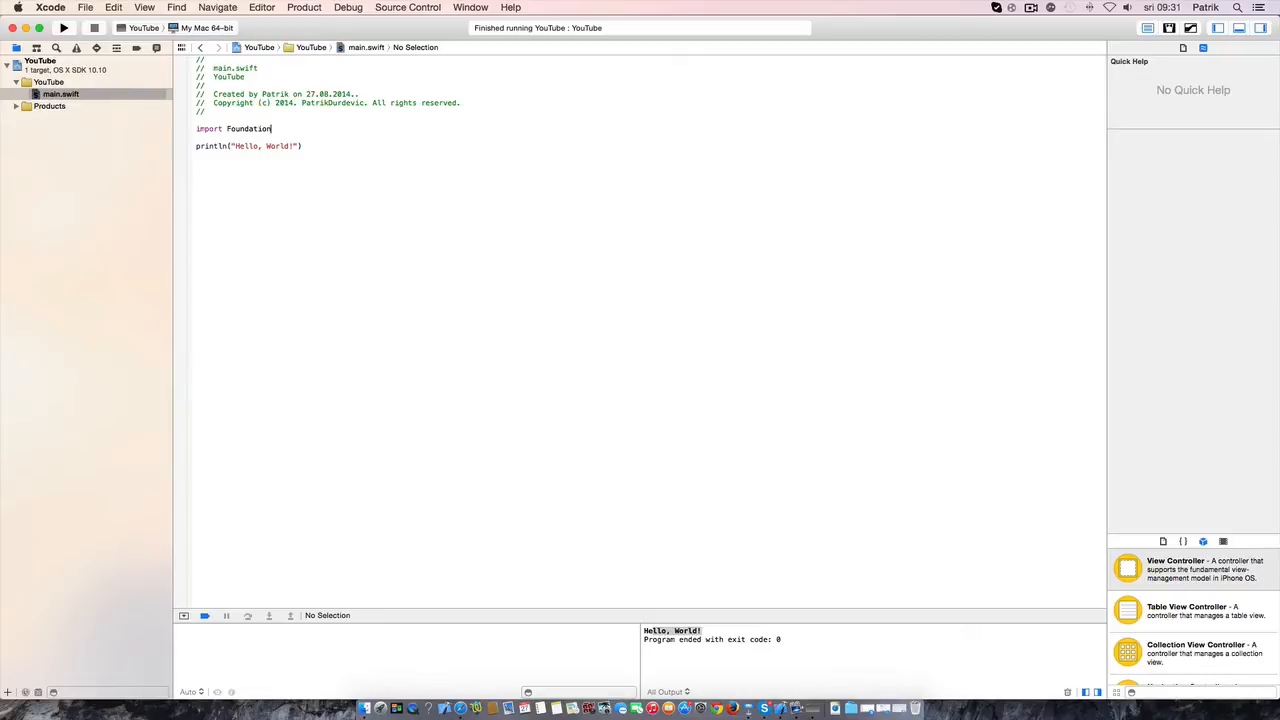
# Insert a blank line after import Foundation, briefly typing an import line there
pyautogui.press('Return')
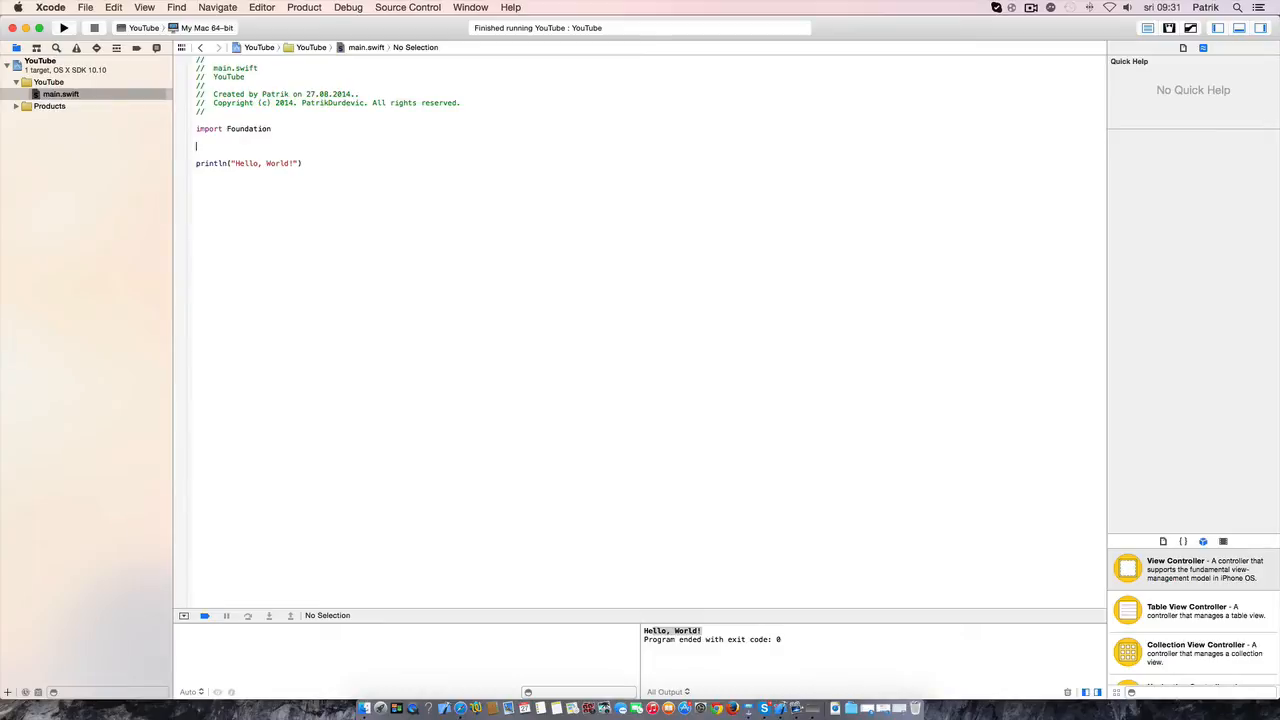
pyautogui.click(196, 138)
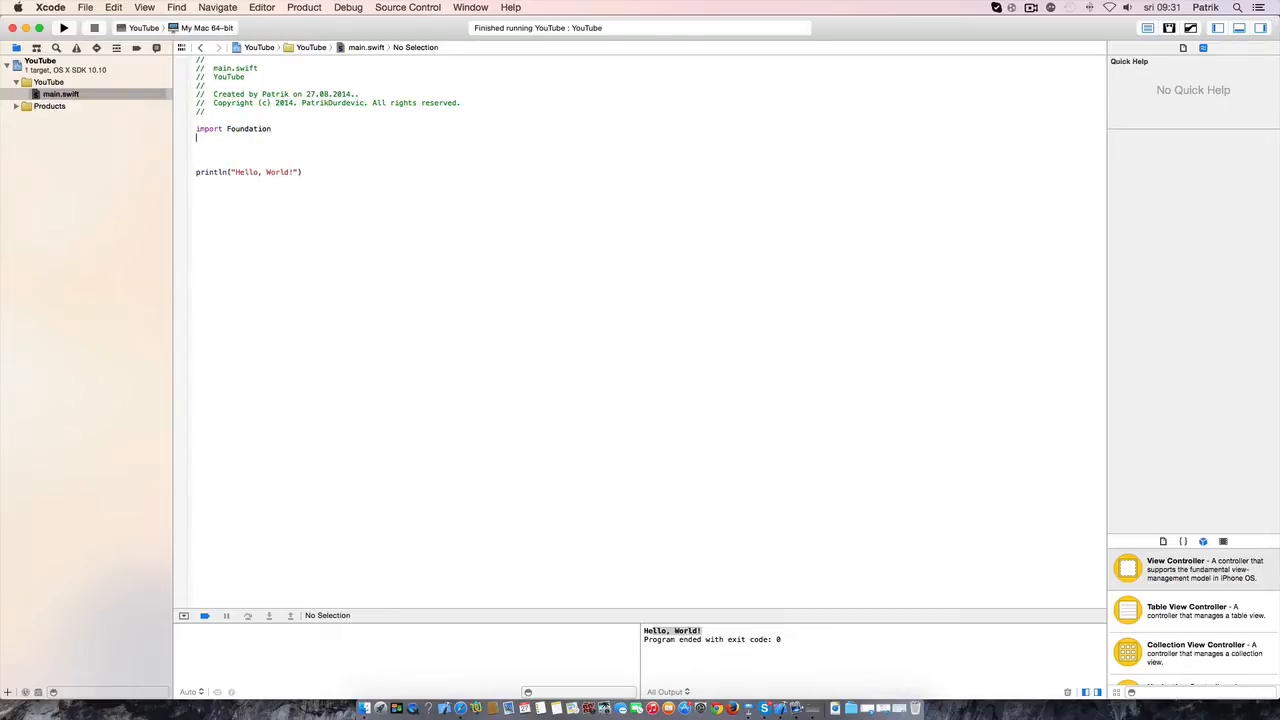
pyautogui.write('import')
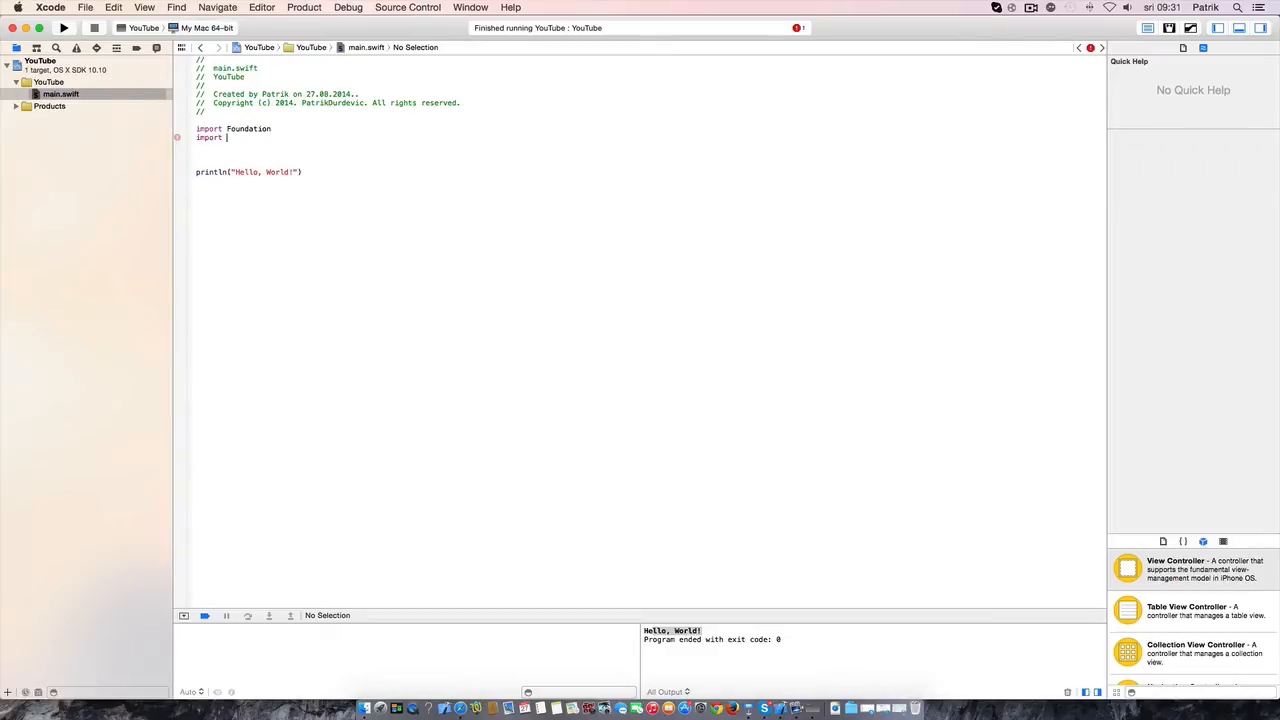
pyautogui.write('Foundation')
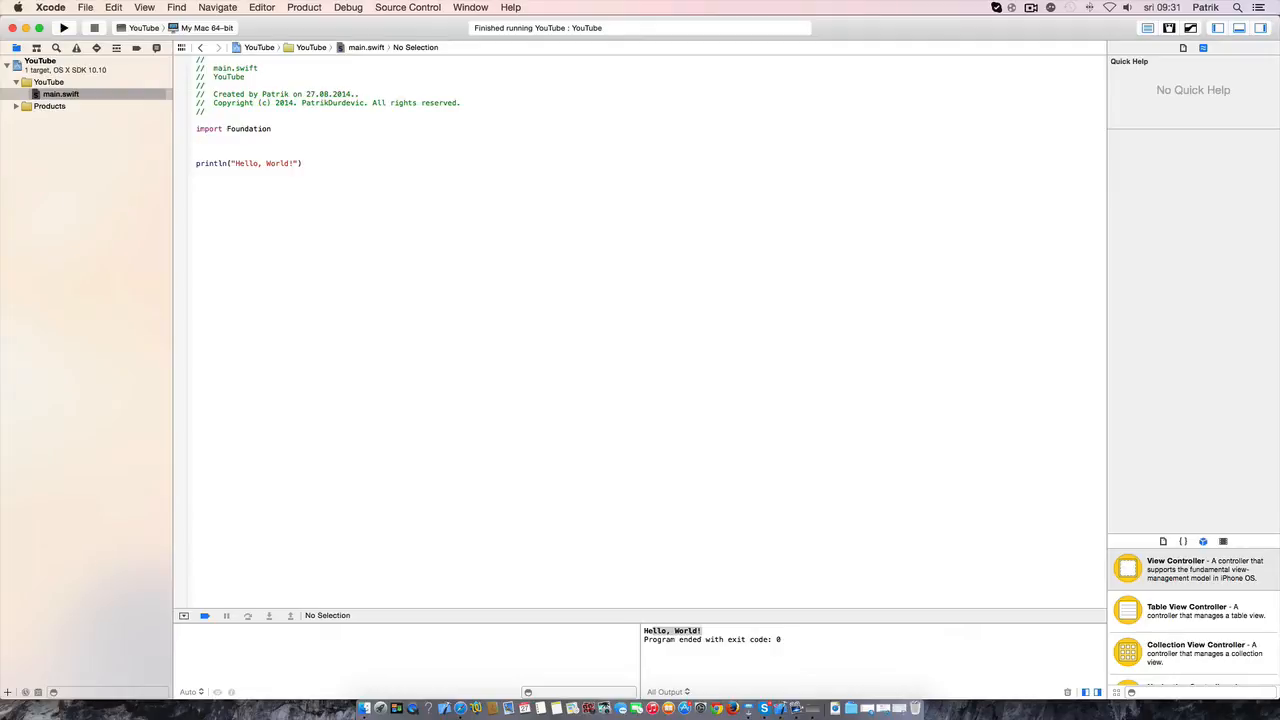
# Declare let string = "Hello, World", print it, and run to output Hello, World
pyautogui.write('let')
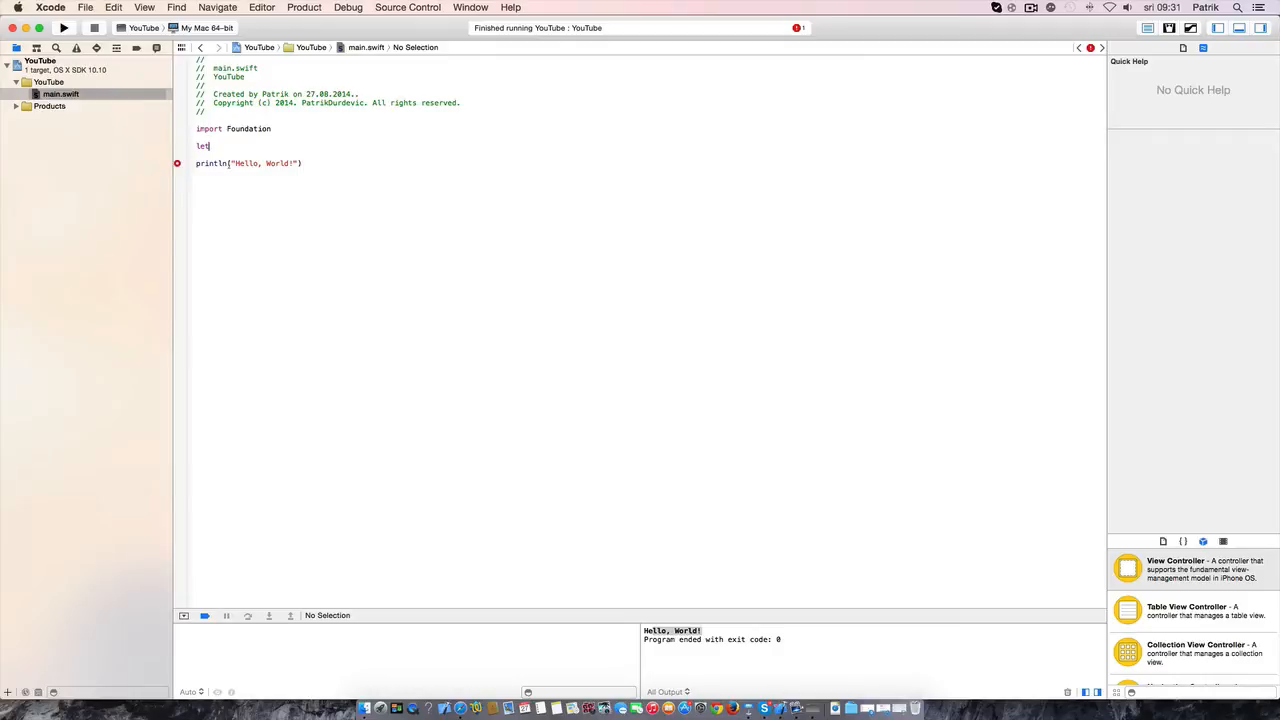
pyautogui.write('st')
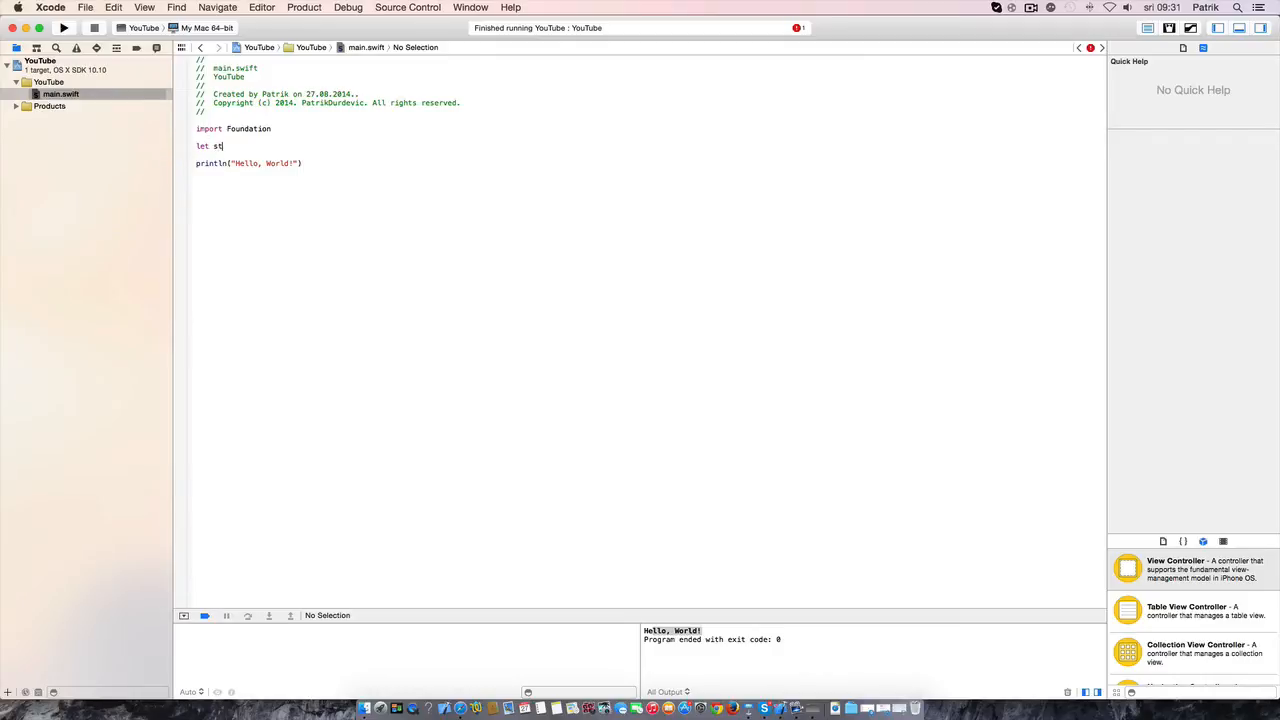
pyautogui.write('ring')
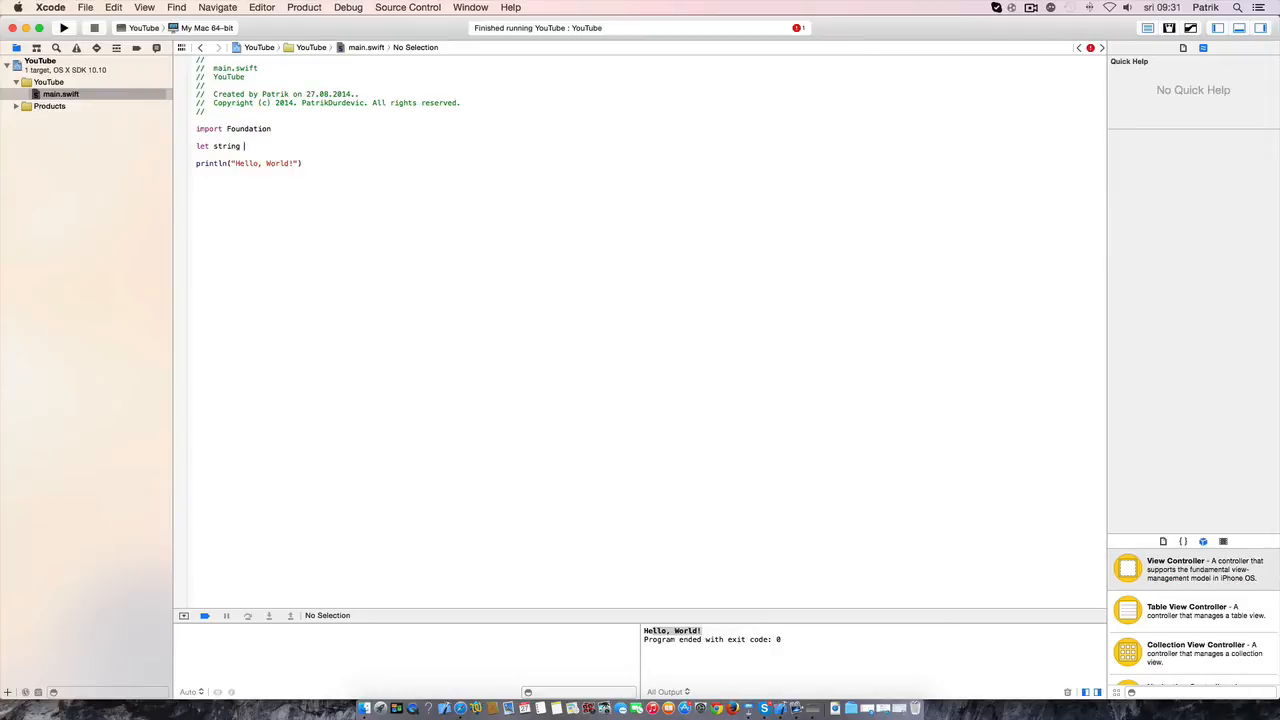
pyautogui.write('= "')
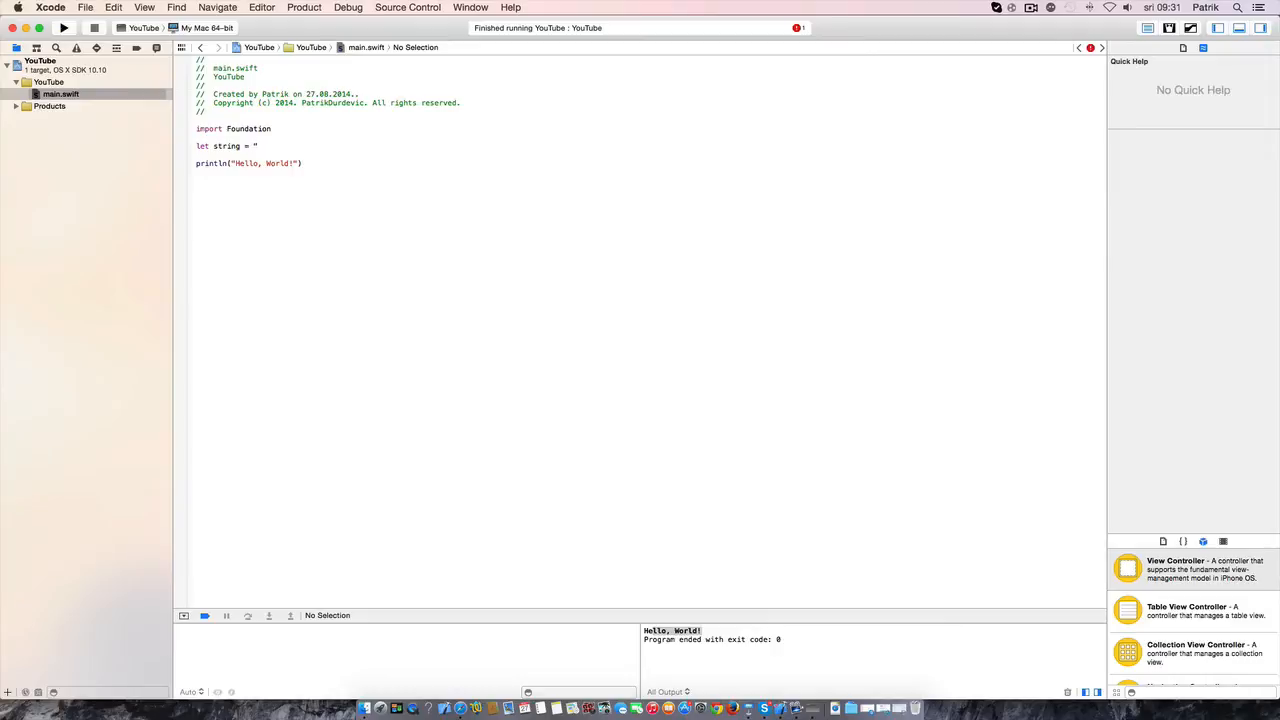
pyautogui.write('Hello, World')
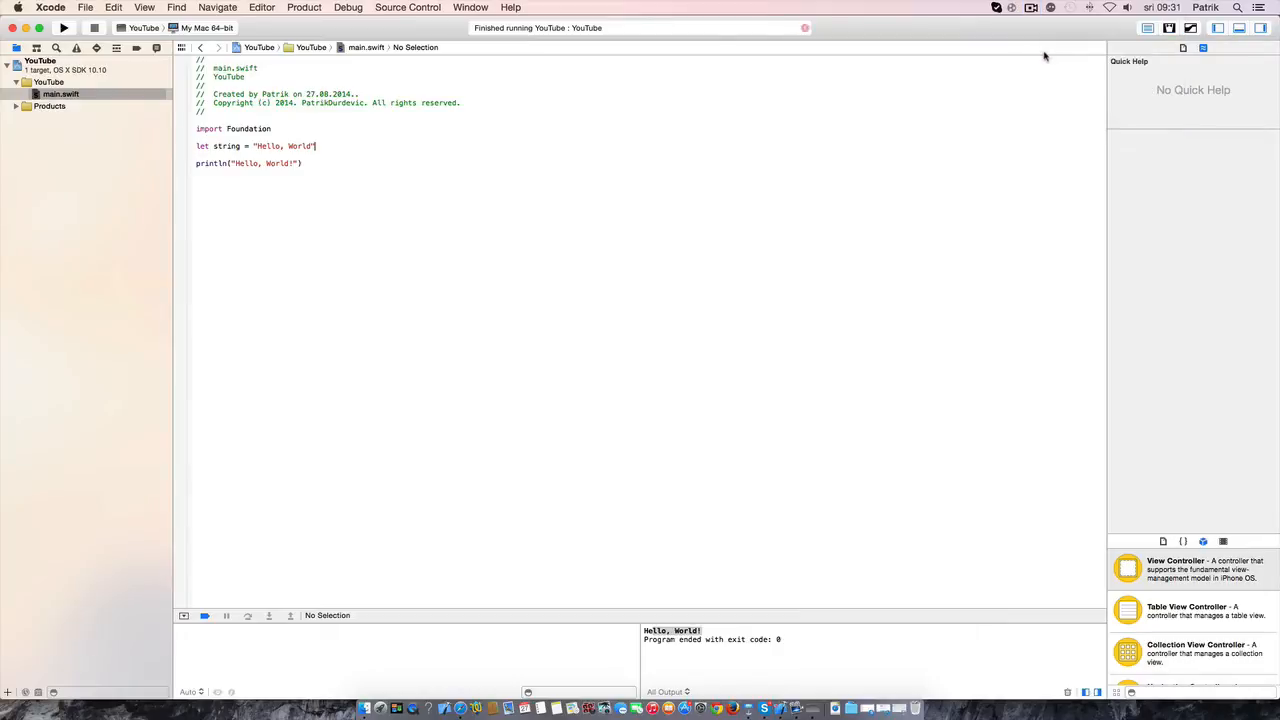
pyautogui.click(1031, 7)
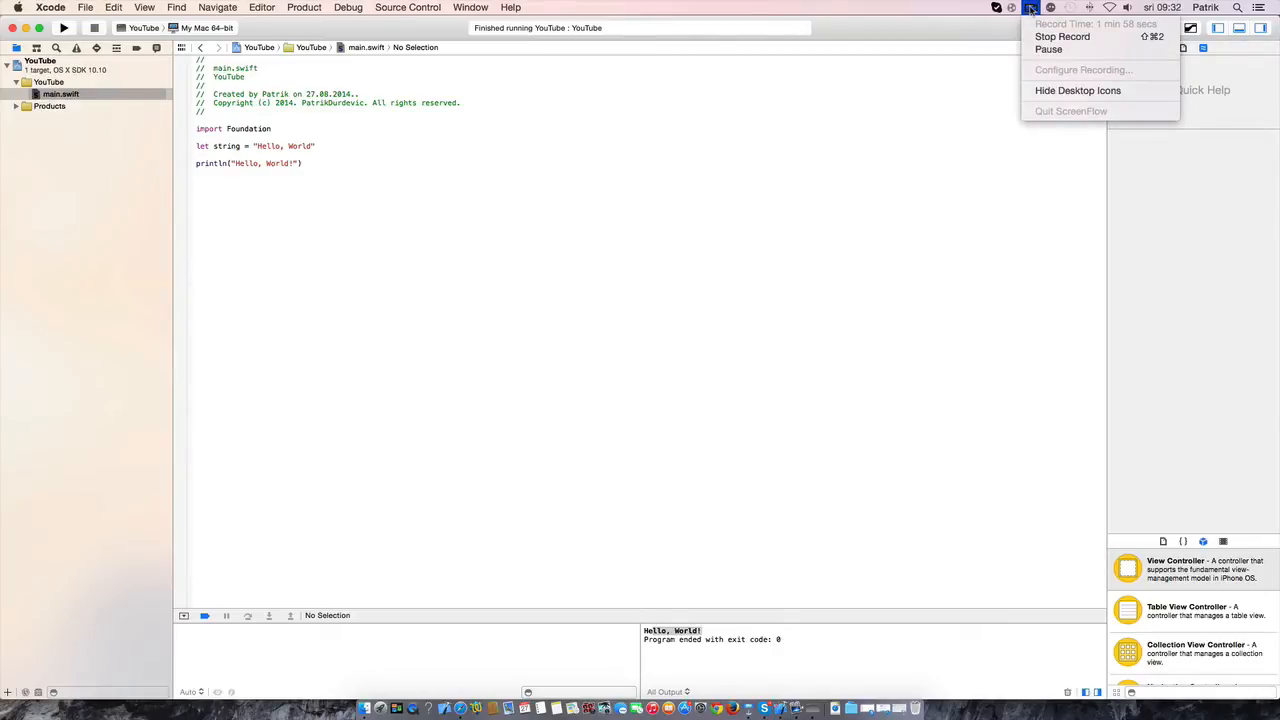
pyautogui.click(419, 152)
pyautogui.write('println(string')
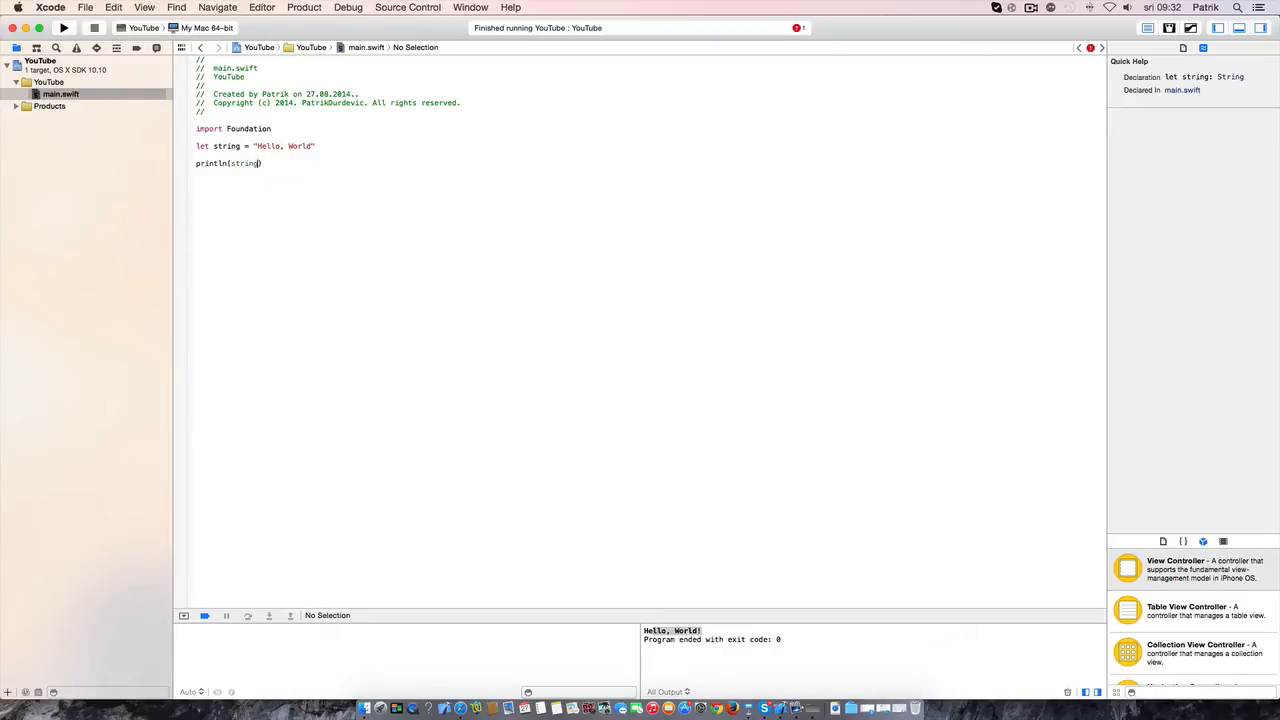
pyautogui.click(64, 48)
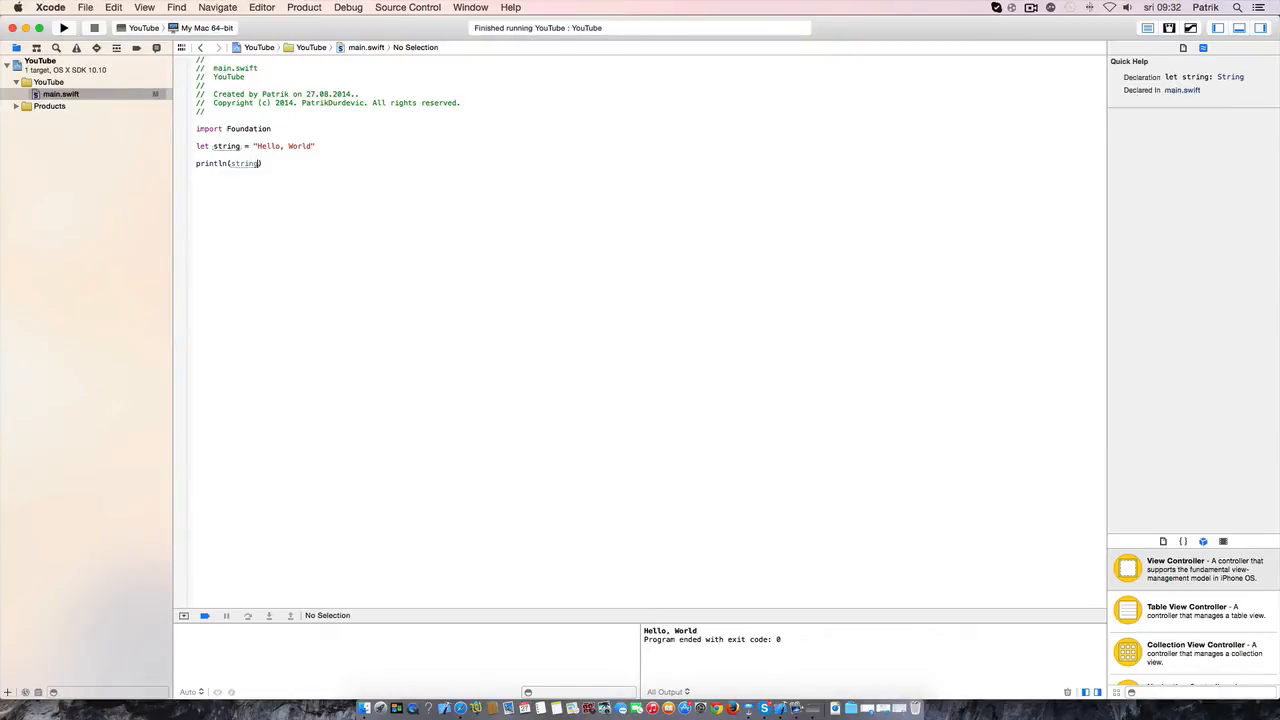
# Try string = "ejkr", get the let-constant error, and remove that line
pyautogui.doubleClick(245, 163)
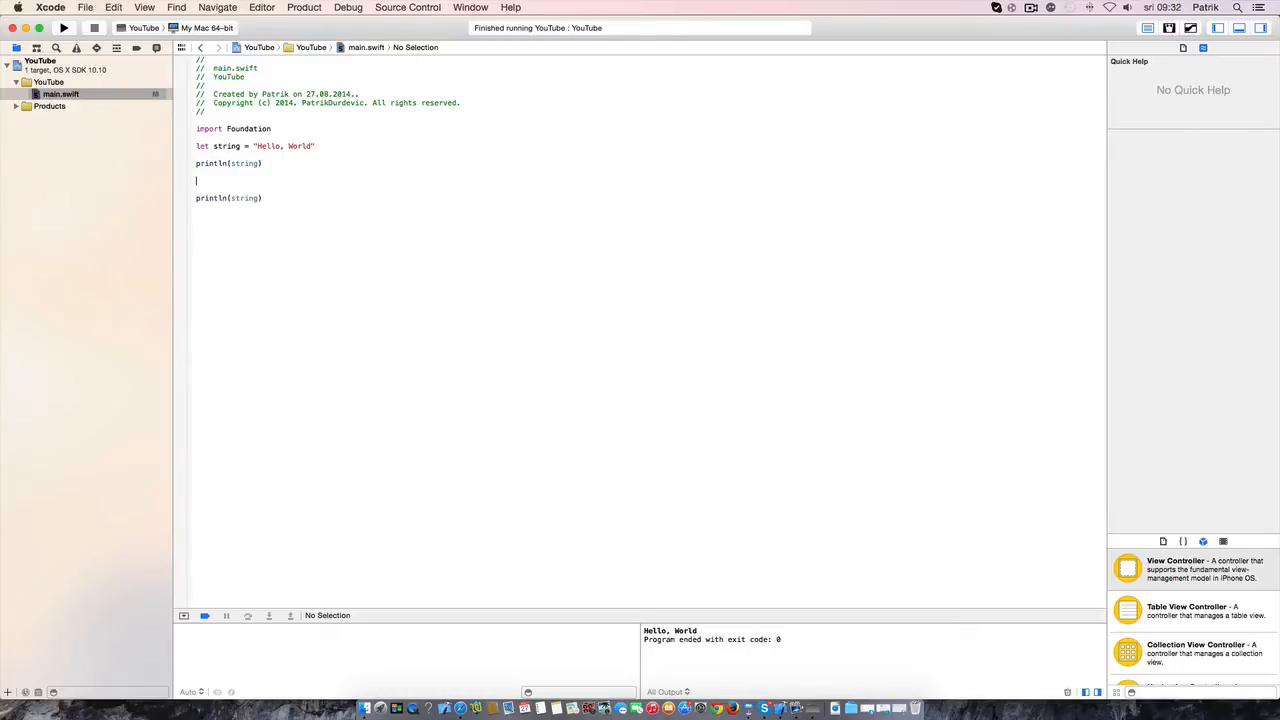
pyautogui.write('string =')
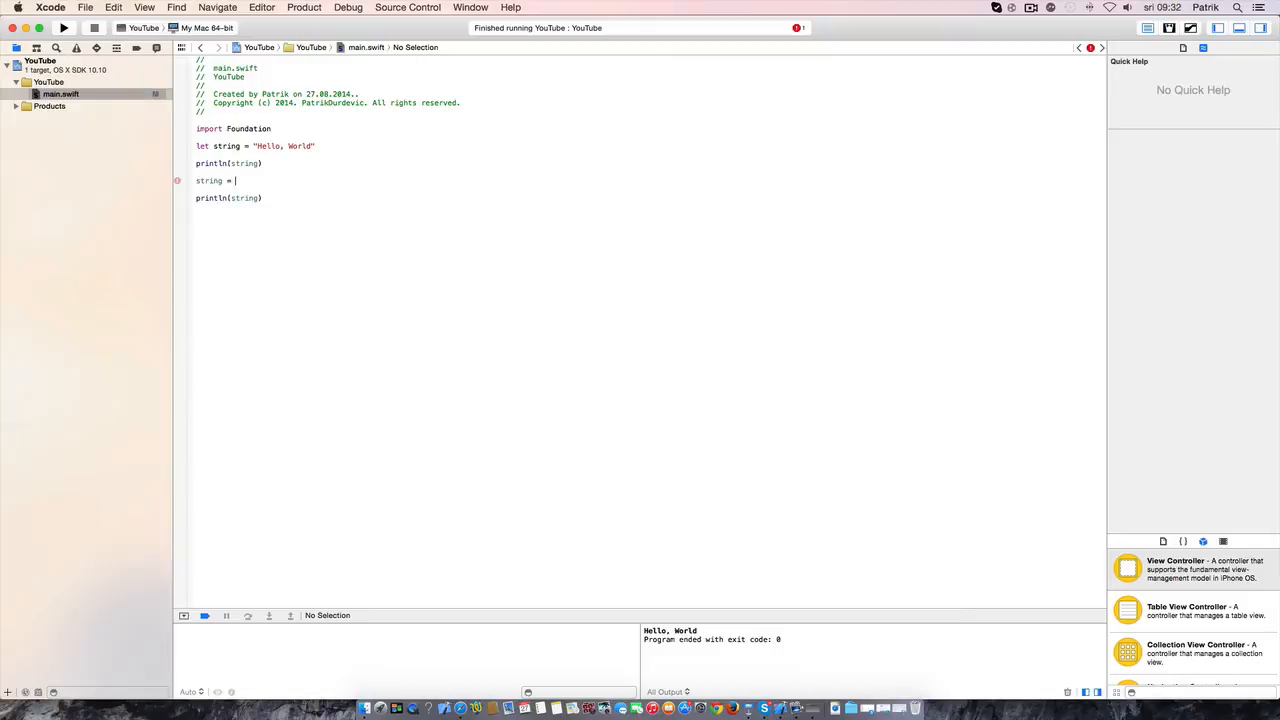
pyautogui.write('"ejkr"')
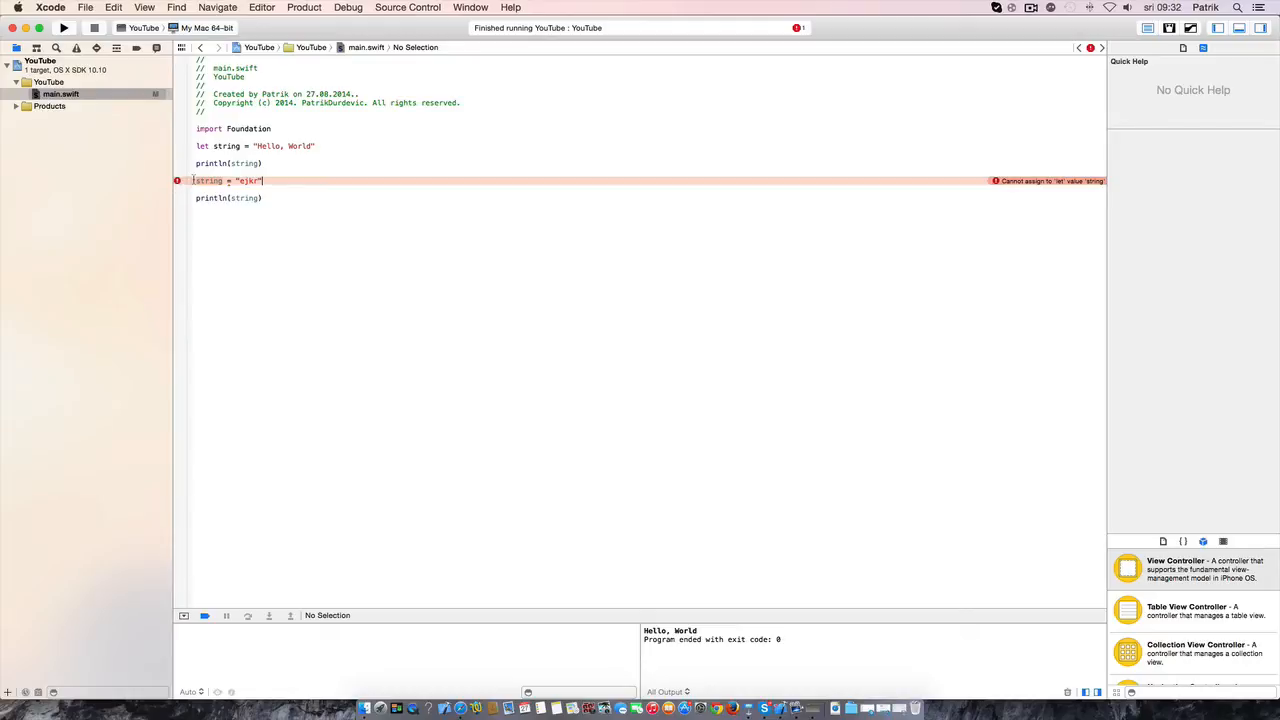
pyautogui.click(228, 180)
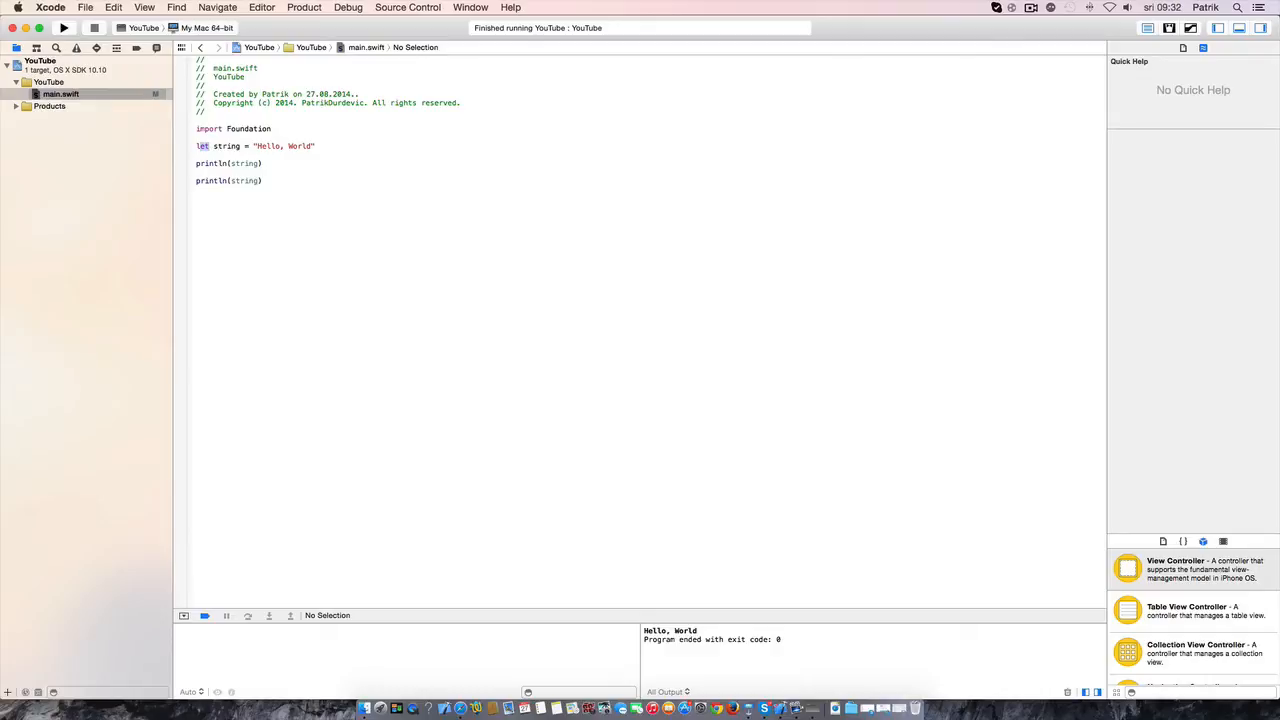
# Change let to var, add string += "!" between prints, and run
pyautogui.write('variationFontTableTag')
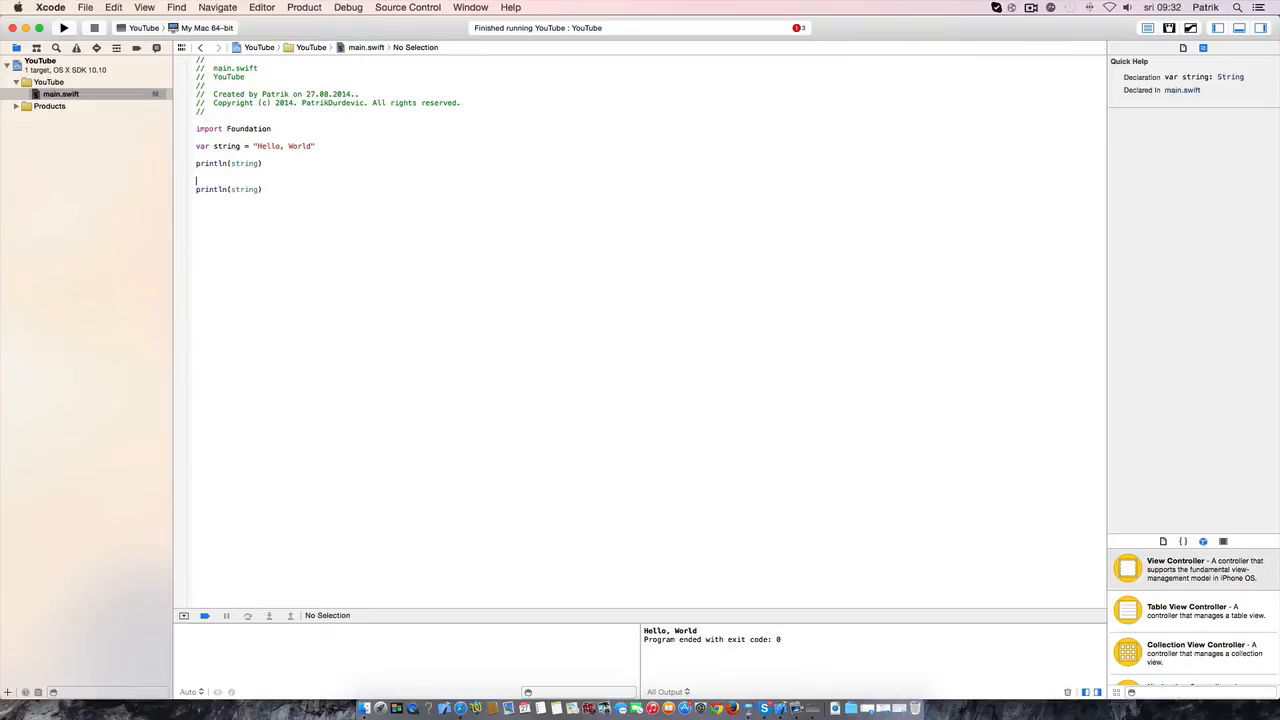
pyautogui.write('string += "!')
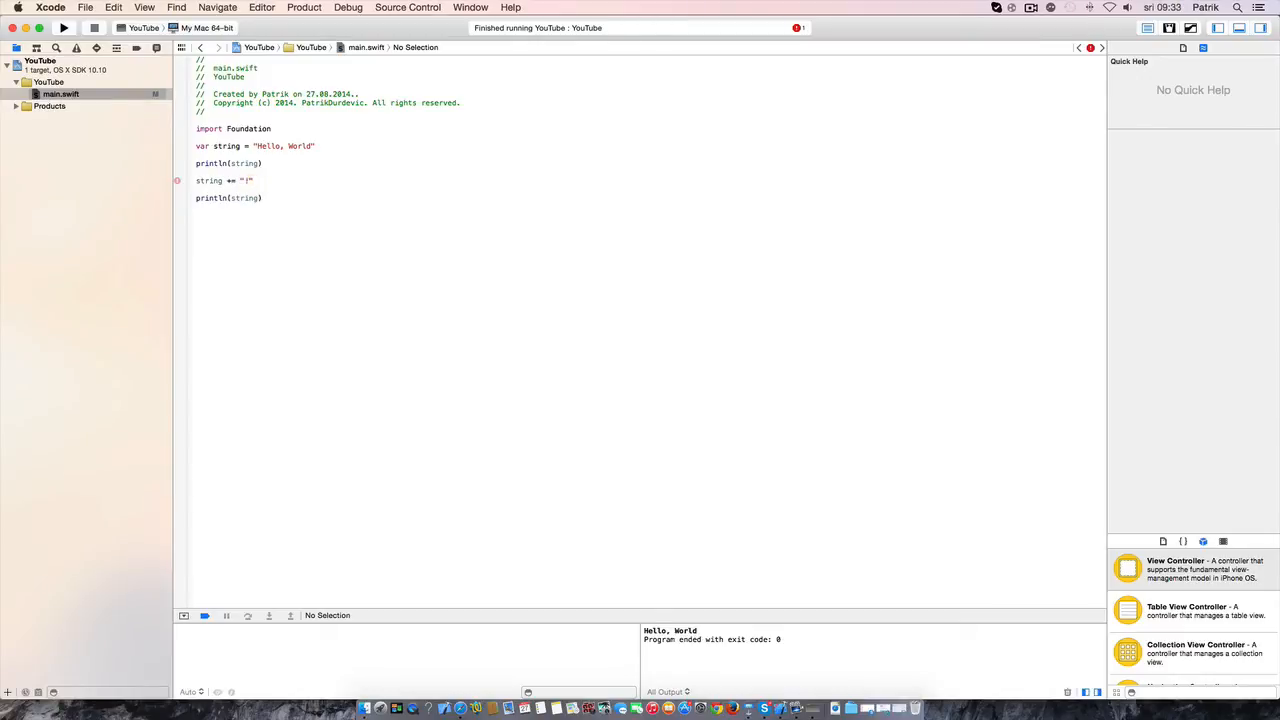
pyautogui.click(62, 27)
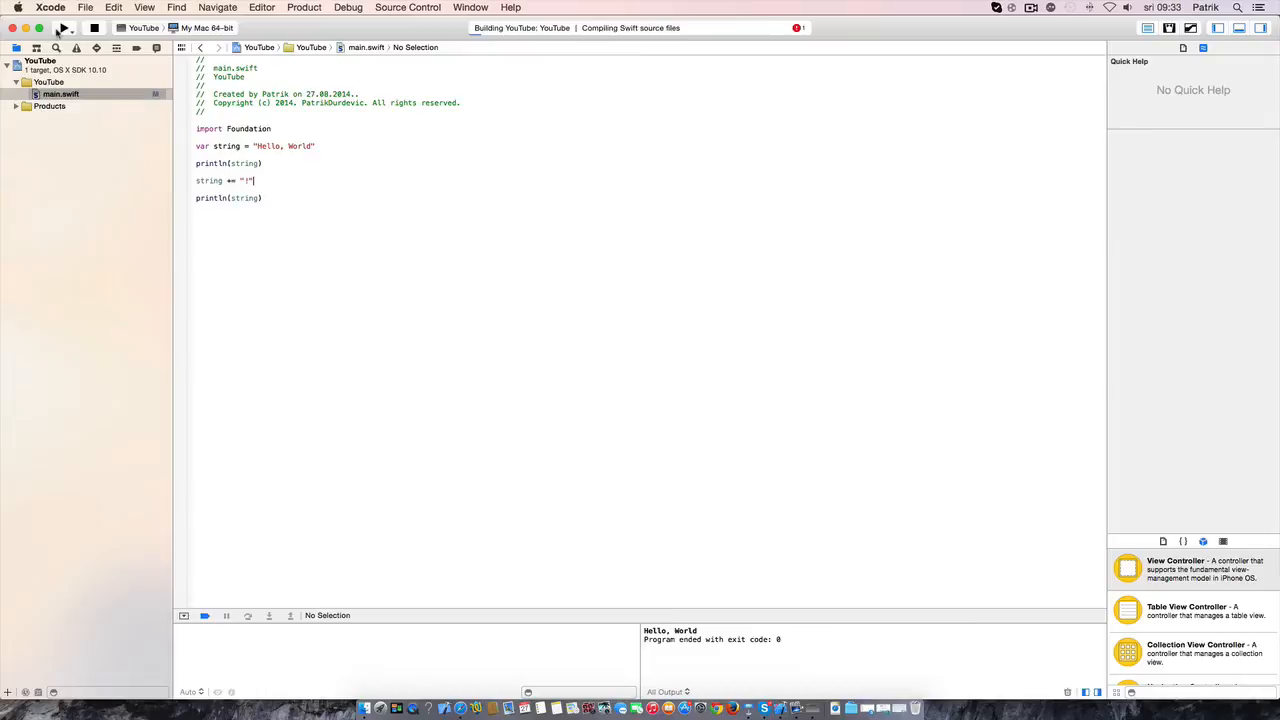
pyautogui.click(62, 27)
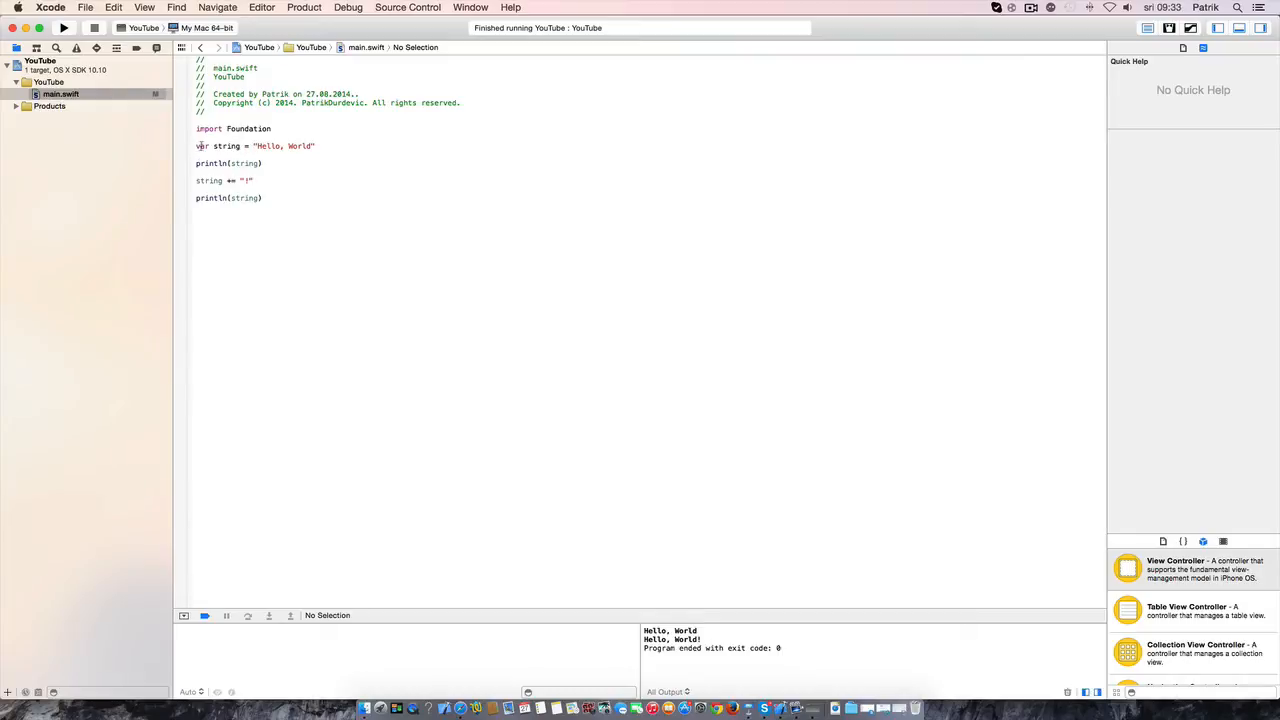
# Rename string to et and replace the append line with et = 3
pyautogui.doubleClick(227, 146)
pyautogui.write('e')
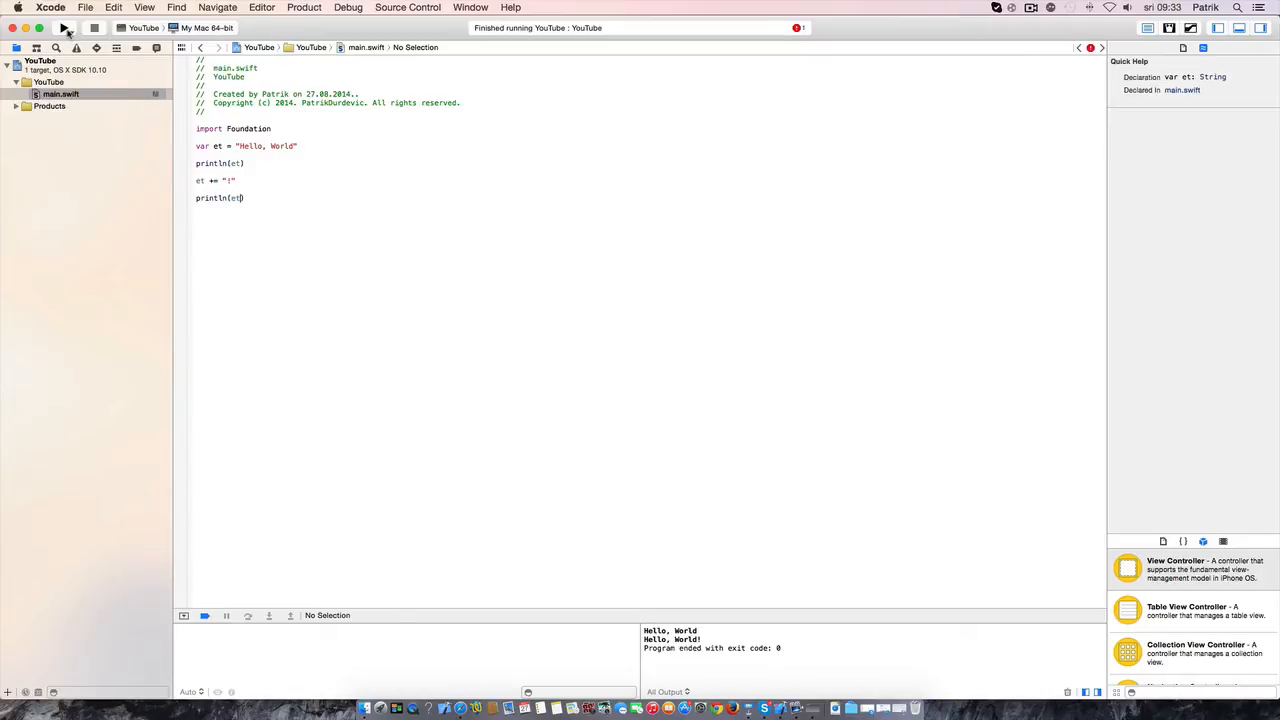
pyautogui.click(64, 27)
pyautogui.write(':')
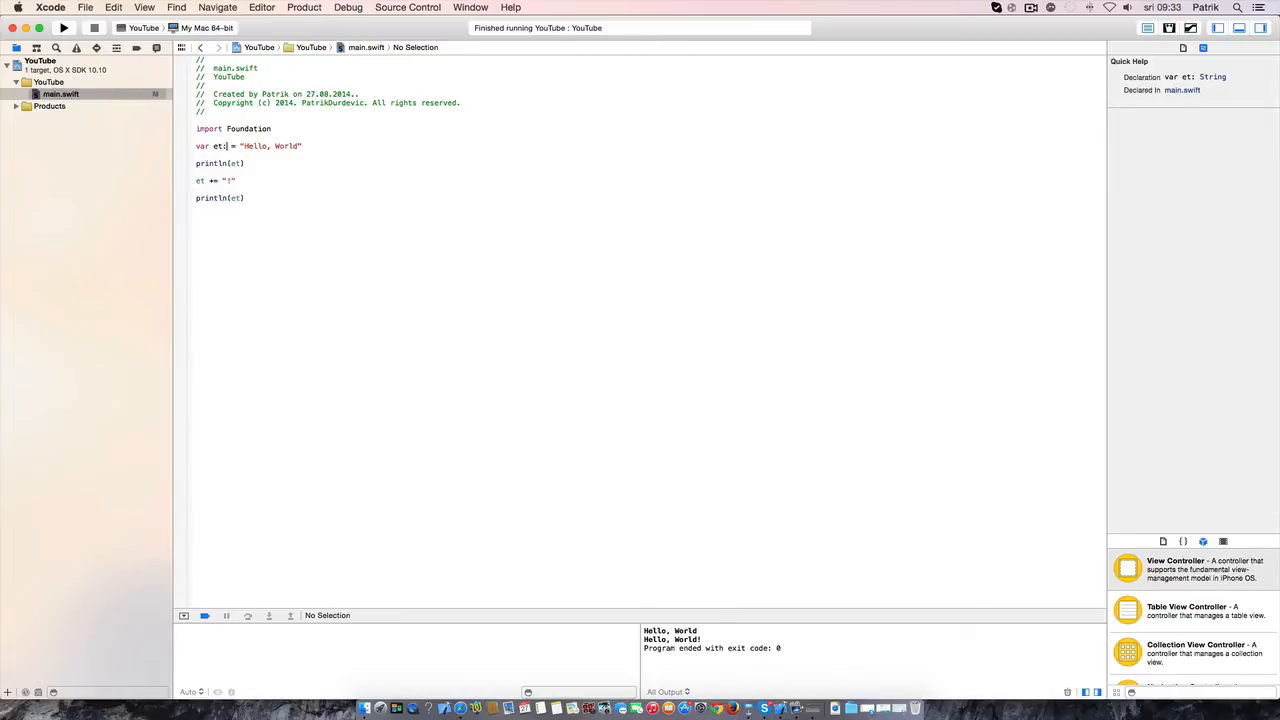
pyautogui.write('Str')
pyautogui.click(217, 180)
pyautogui.write('3')
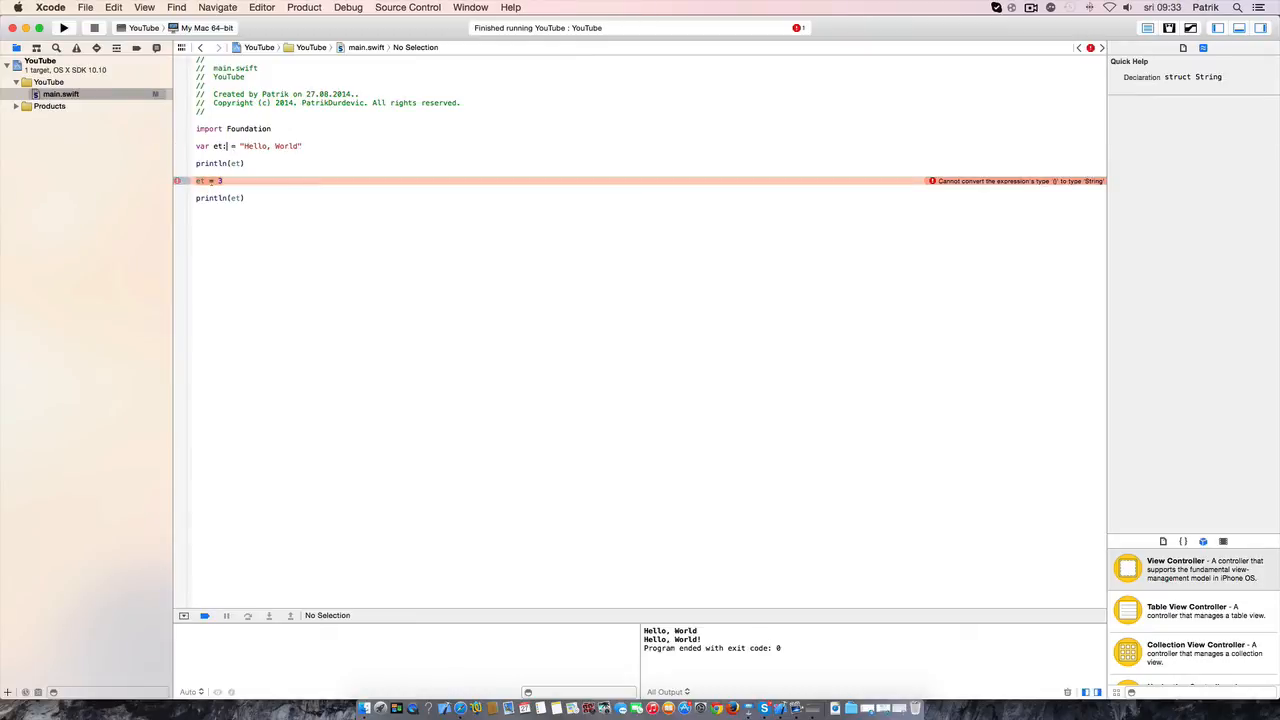
pyautogui.click(218, 146)
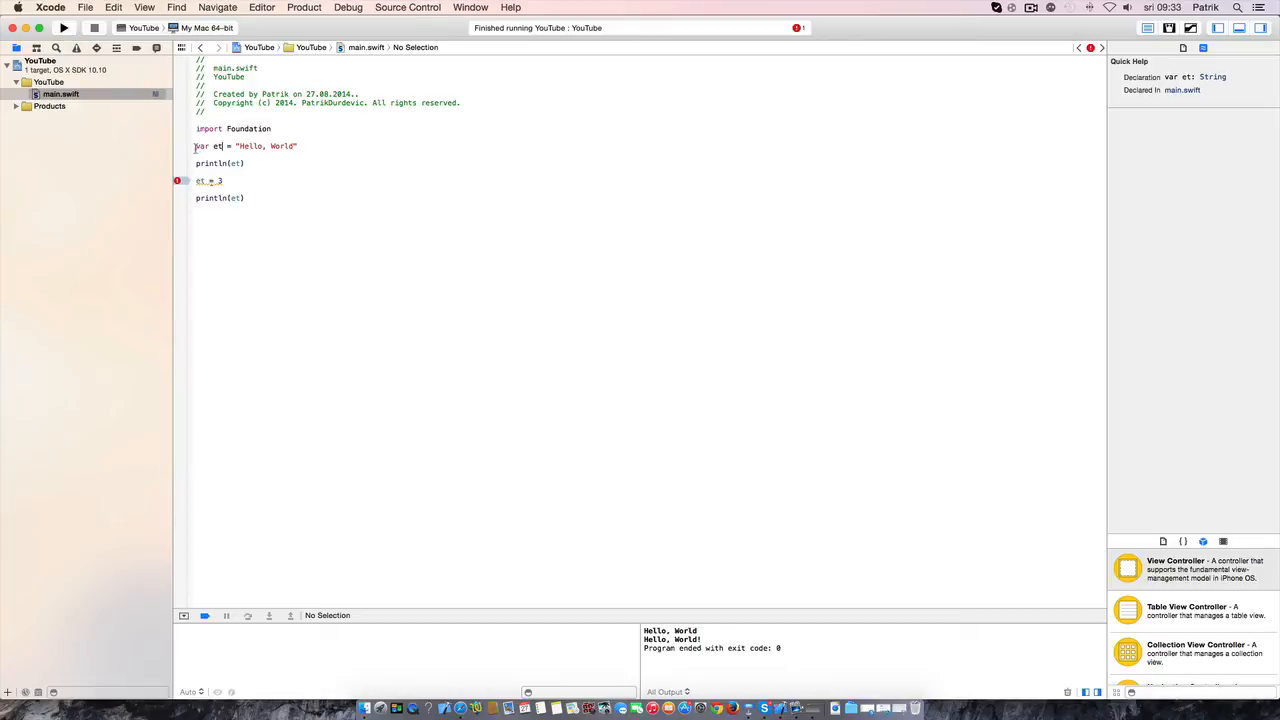
pyautogui.tripleClick(245, 146)
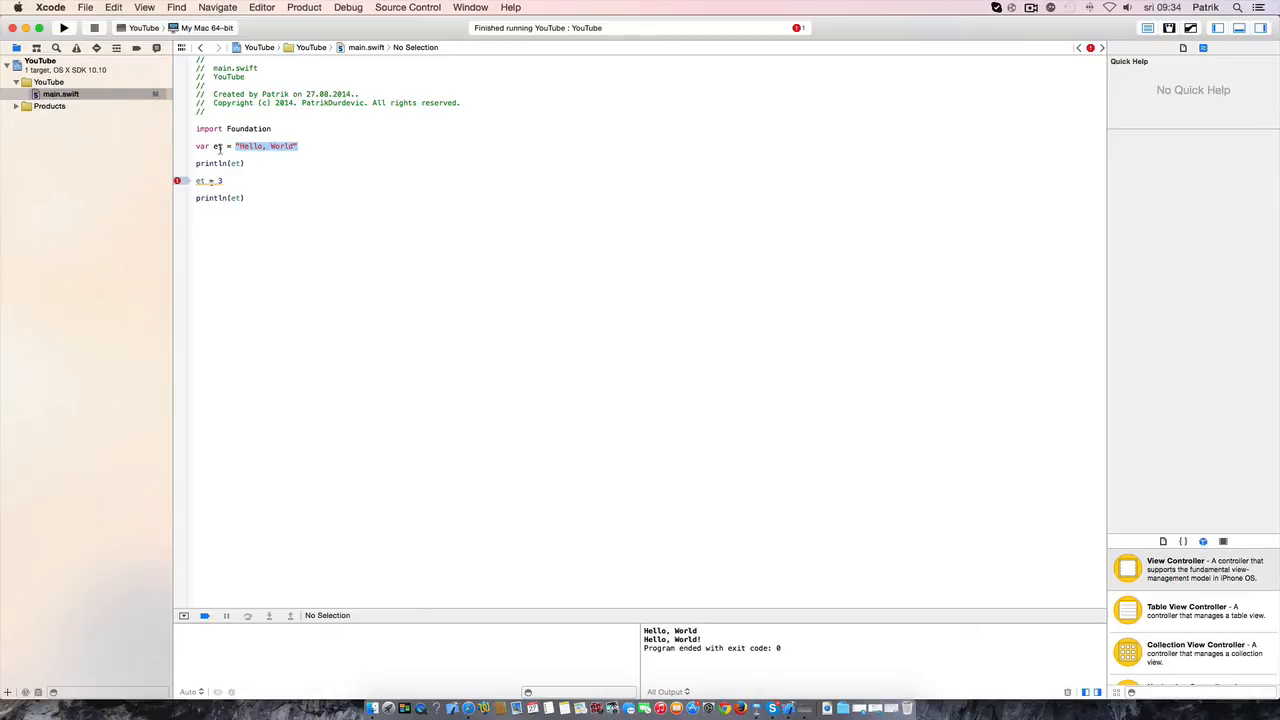
# Add :String to et, delete et = 3, and replace the first println with var i
pyautogui.click(217, 146)
pyautogui.write(':String')
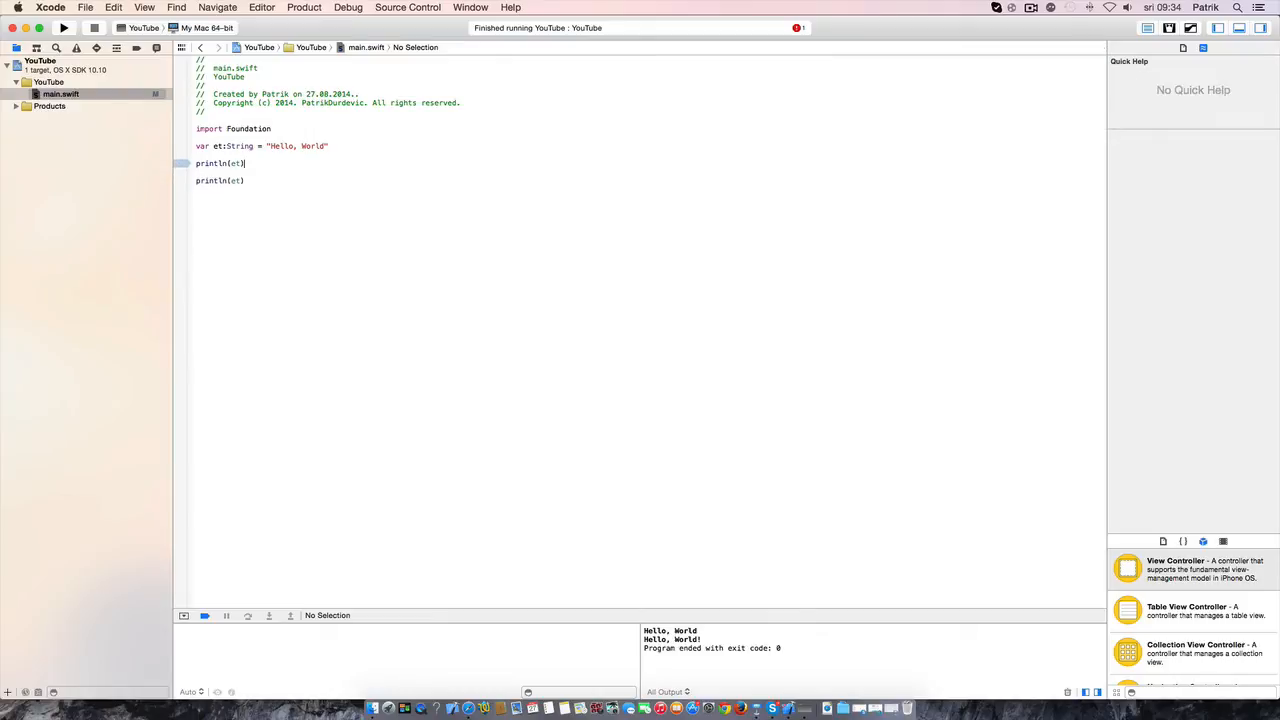
pyautogui.click(219, 163)
pyautogui.write('var i')
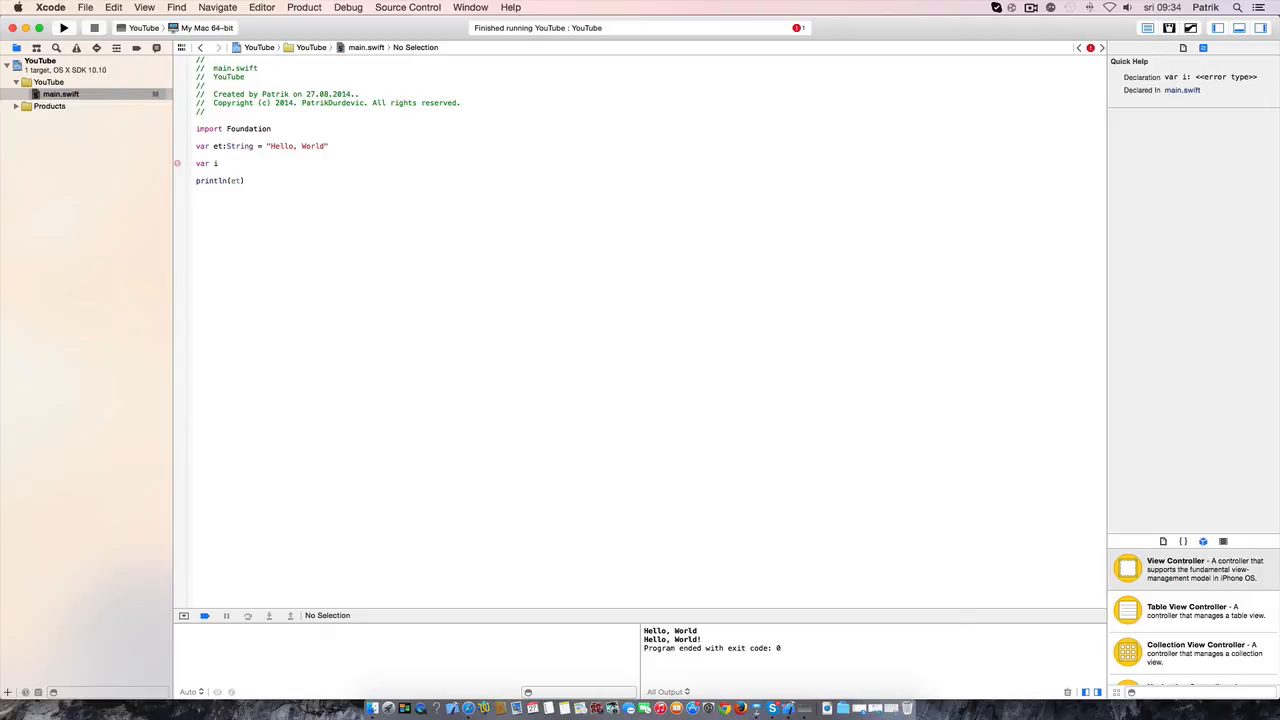
# Finish the line as var i:Int = 1, then delete the whole line
pyautogui.write('= 1')
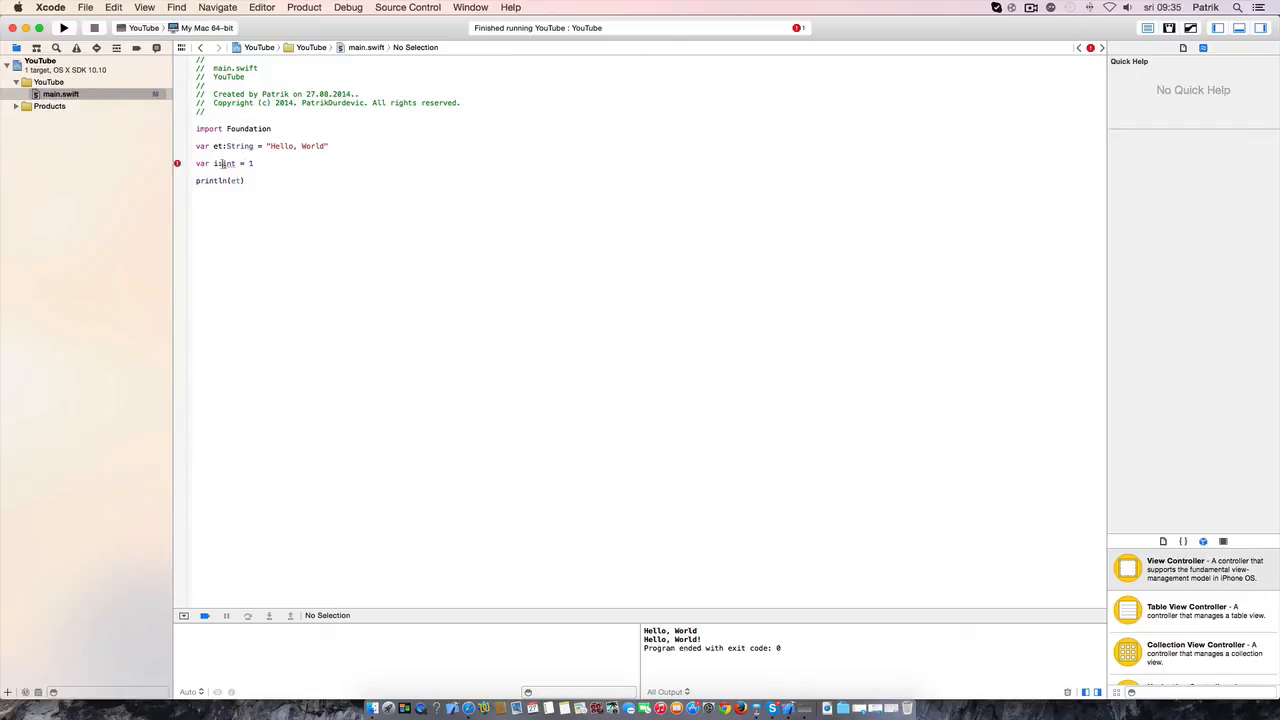
pyautogui.tripleClick(224, 163)
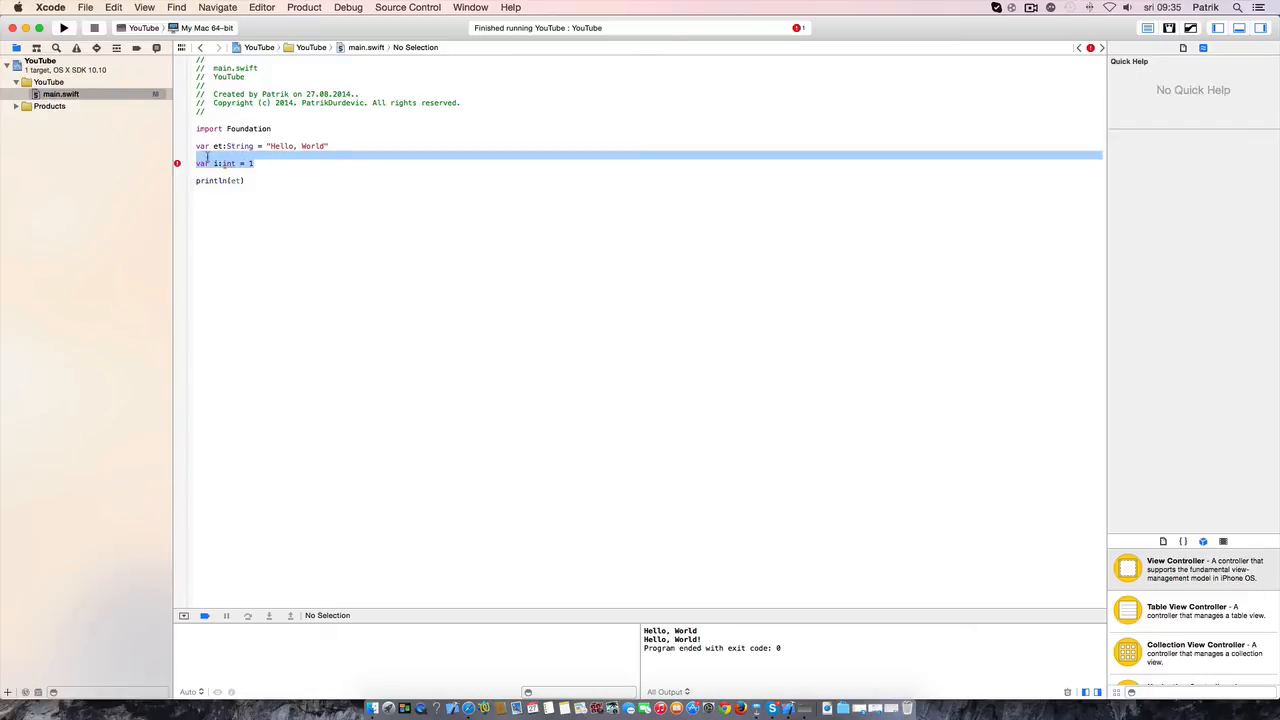
pyautogui.press('Delete')
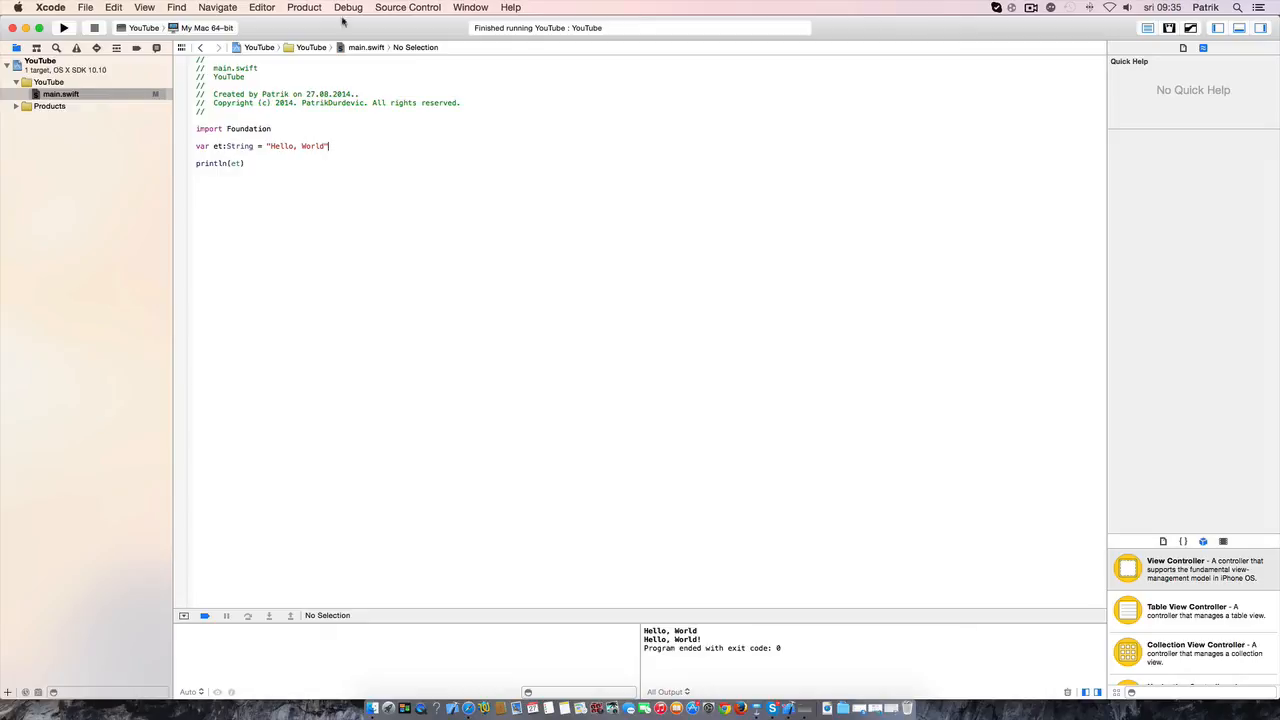
pyautogui.moveTo(995, 268)
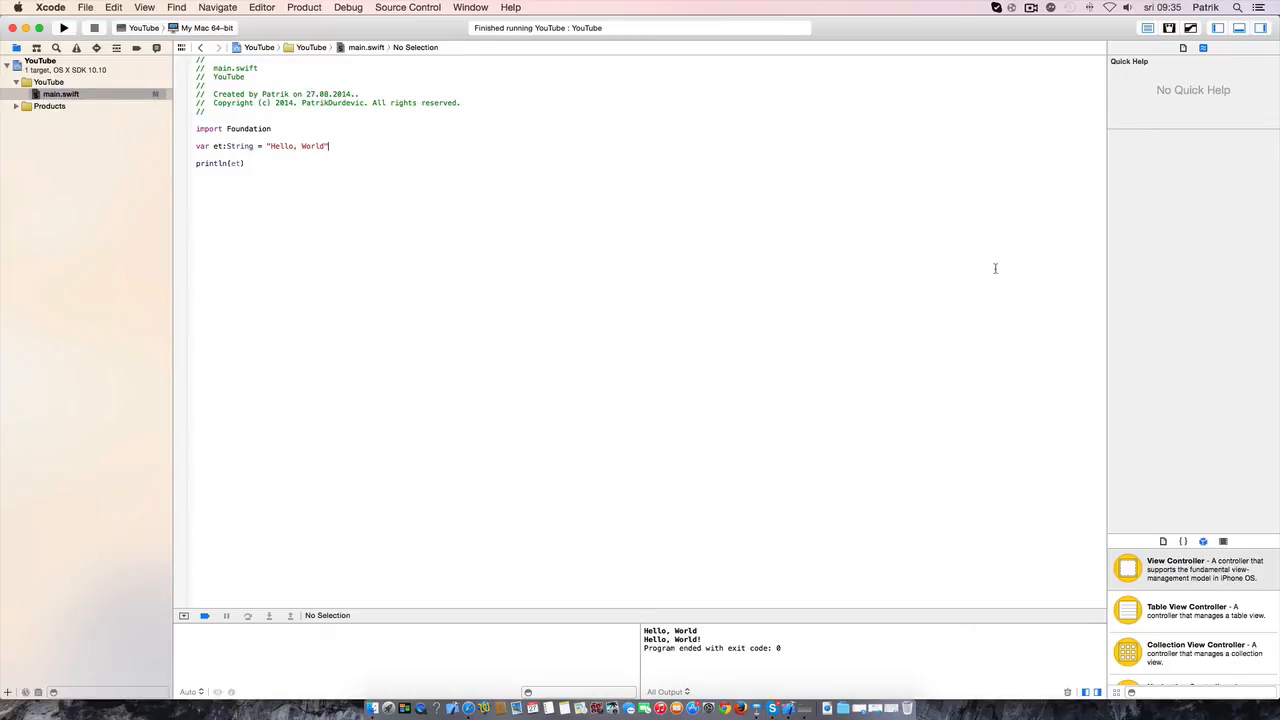